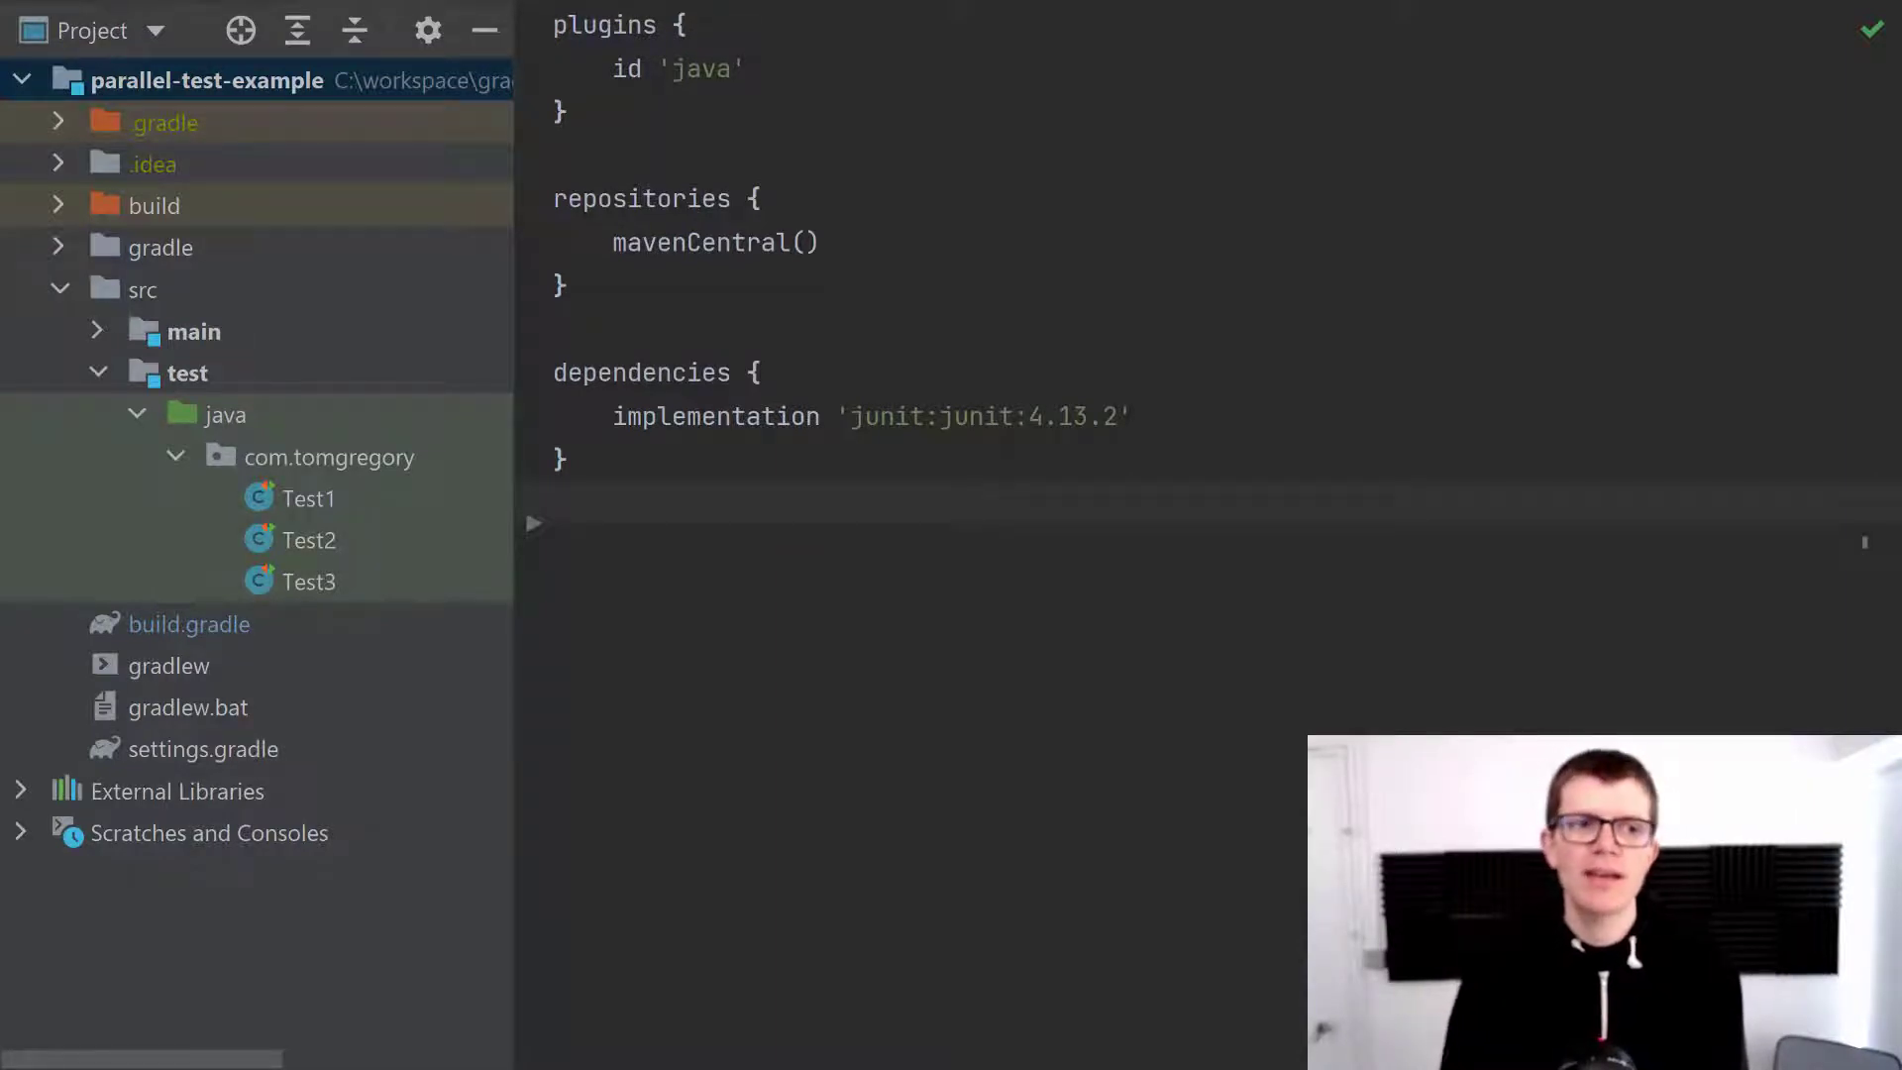
{"action": "mouse_move", "coordinate": [496, 531]}
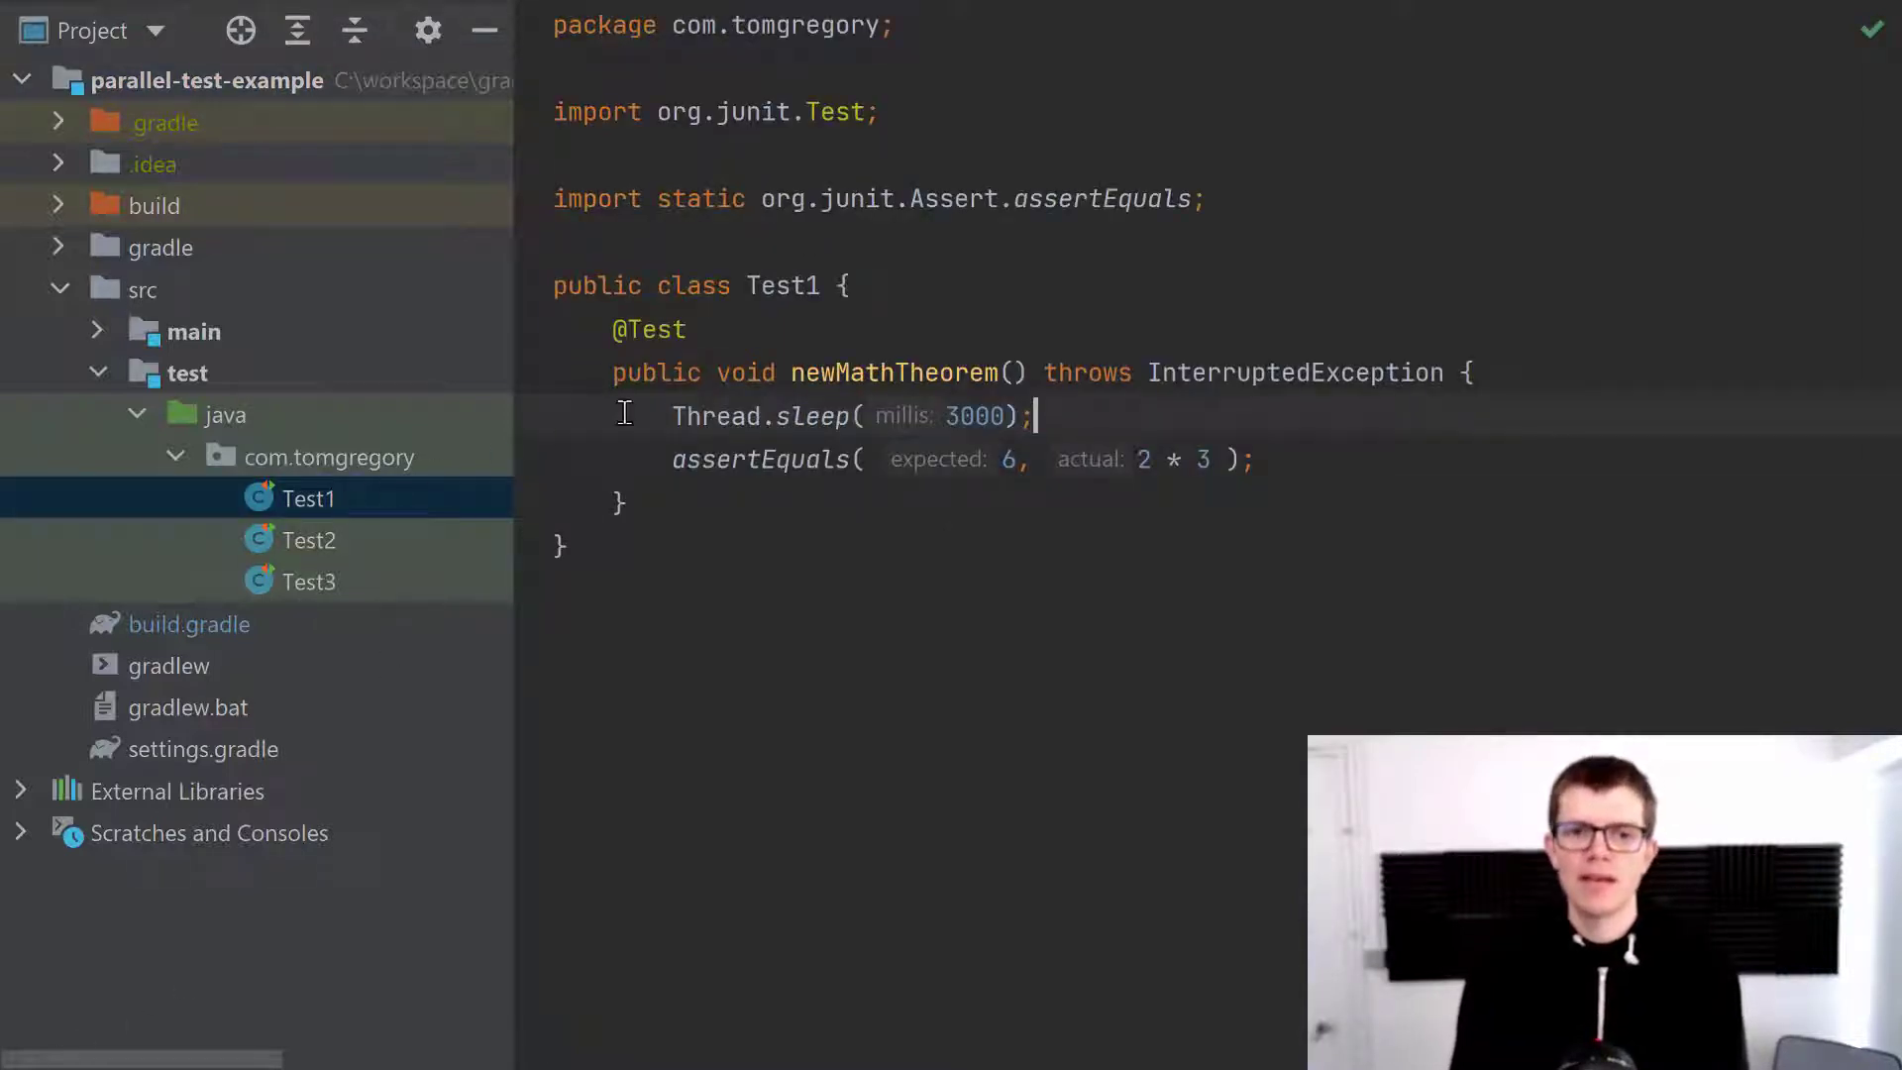
{"action": "mouse_move", "coordinate": [603, 491]}
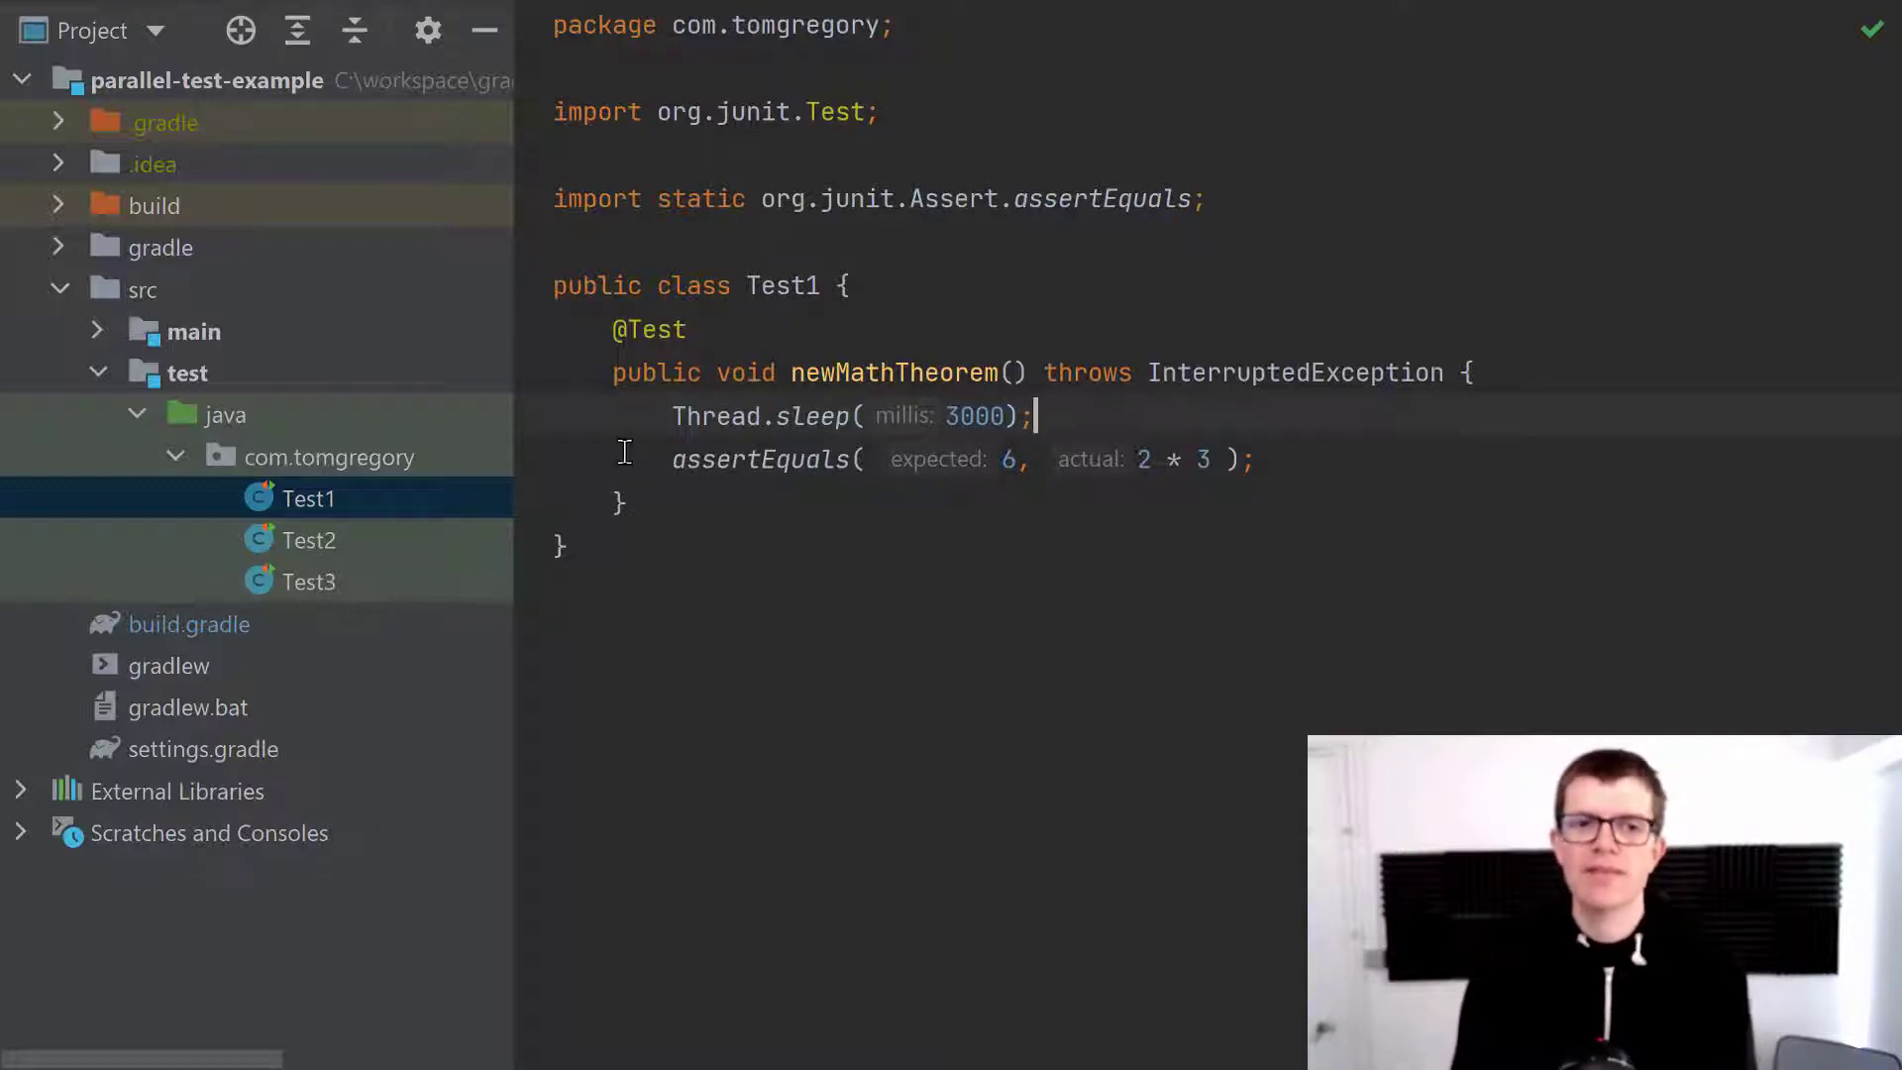
Review the Test2 and Test3 classes from the Project tree.
{"action": "left_click", "coordinate": [307, 539]}
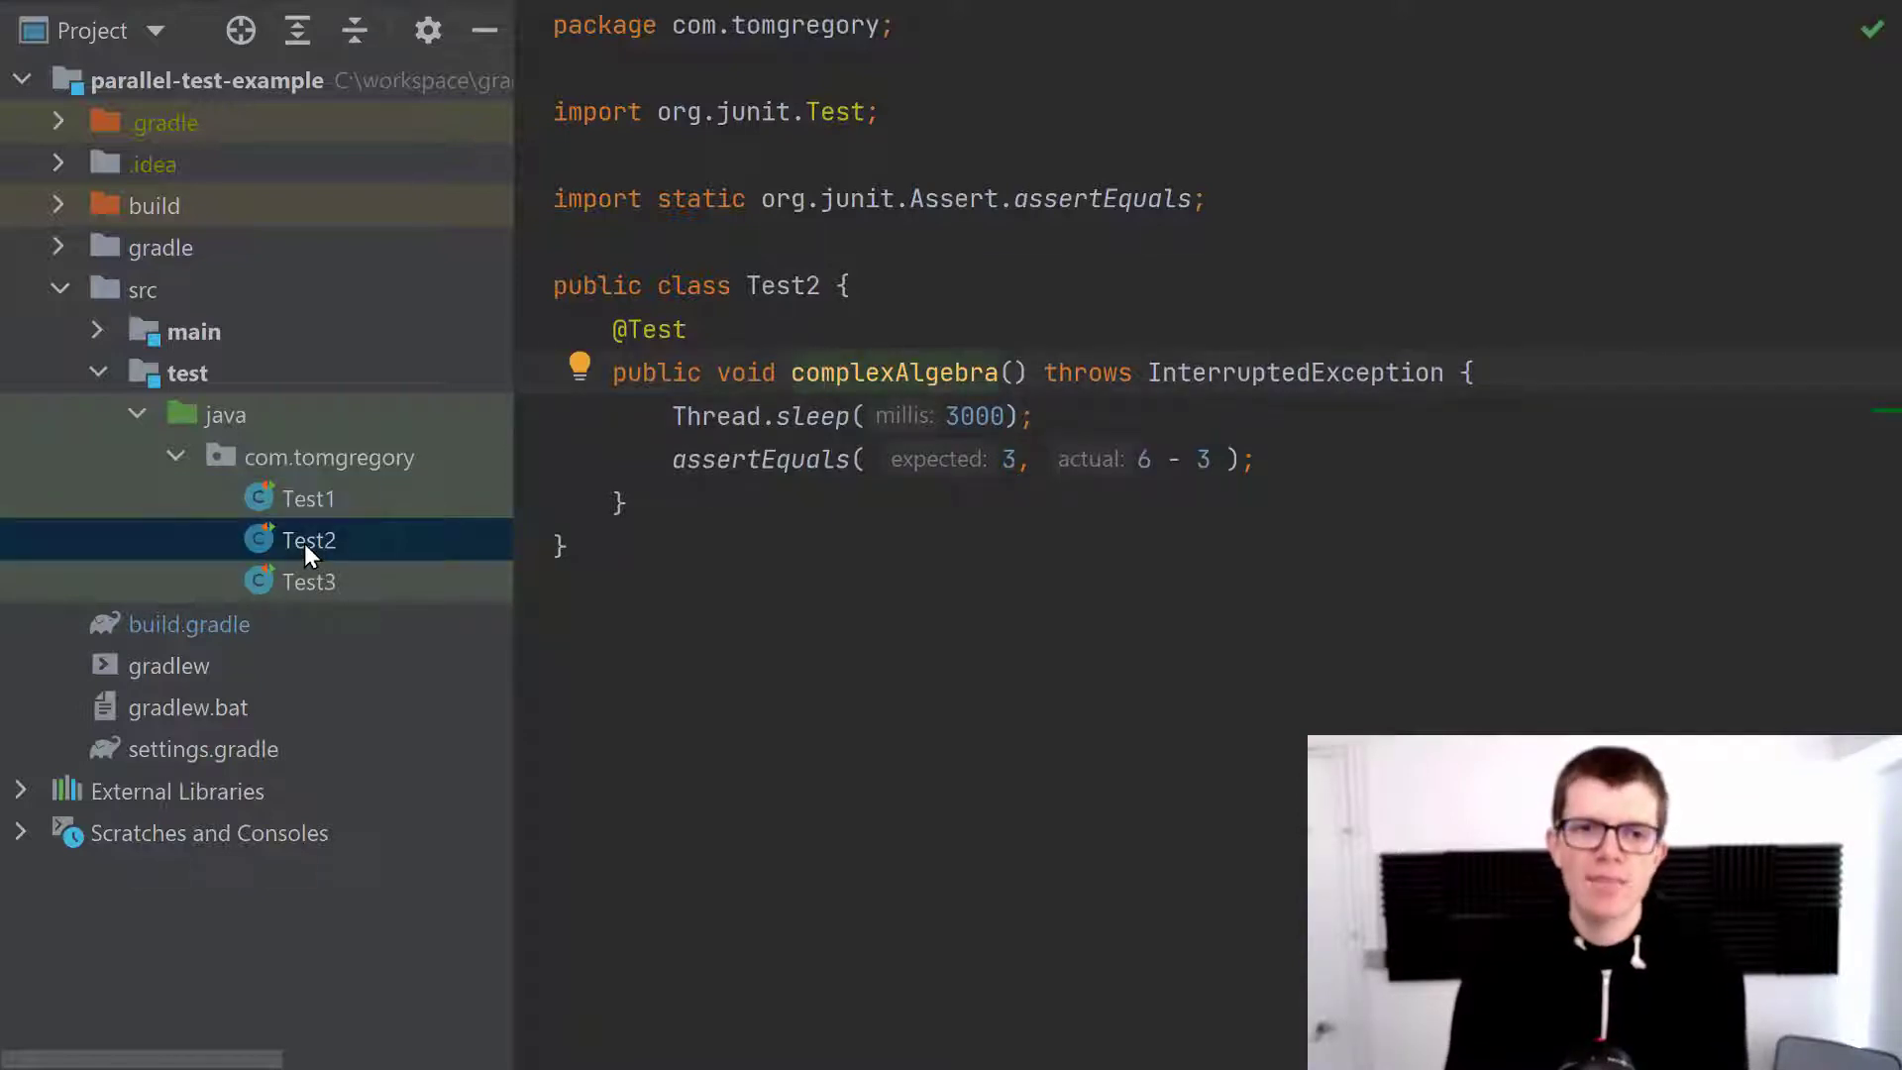
{"action": "mouse_move", "coordinate": [333, 590]}
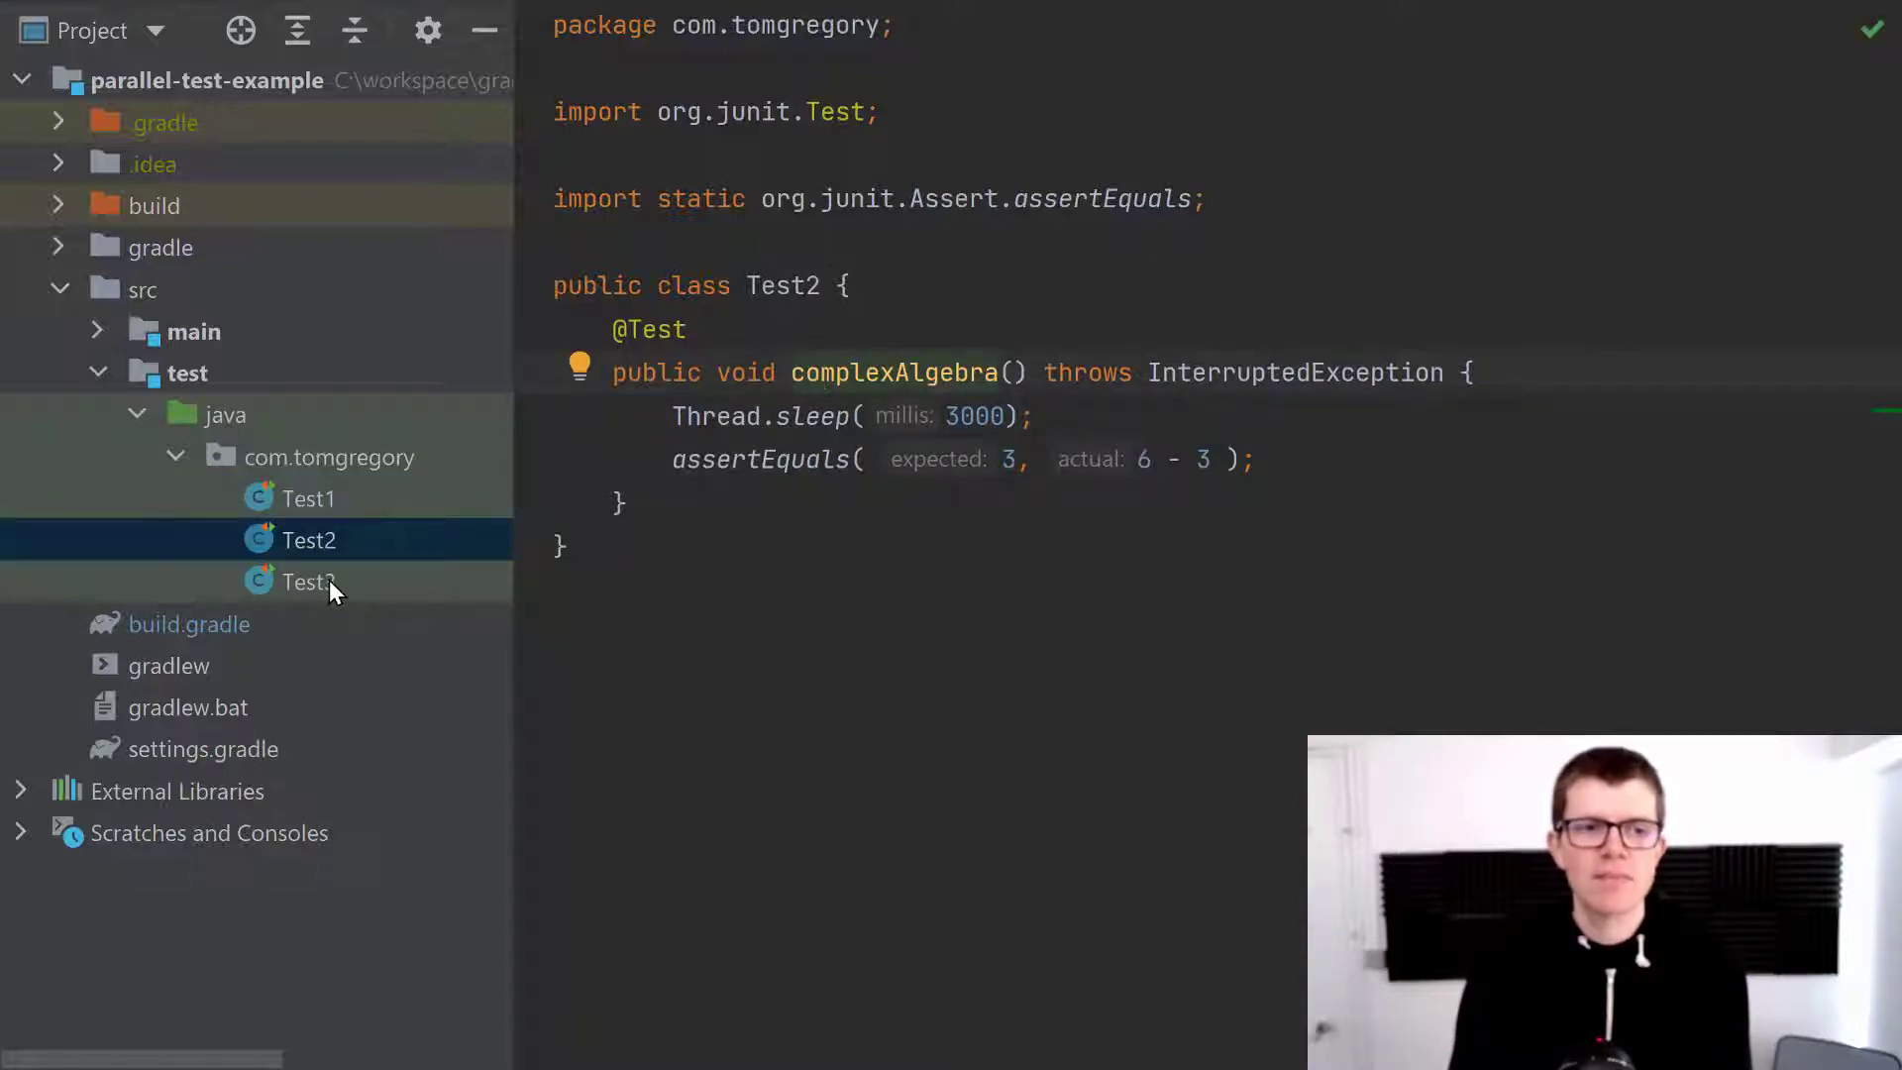
{"action": "left_click", "coordinate": [297, 583]}
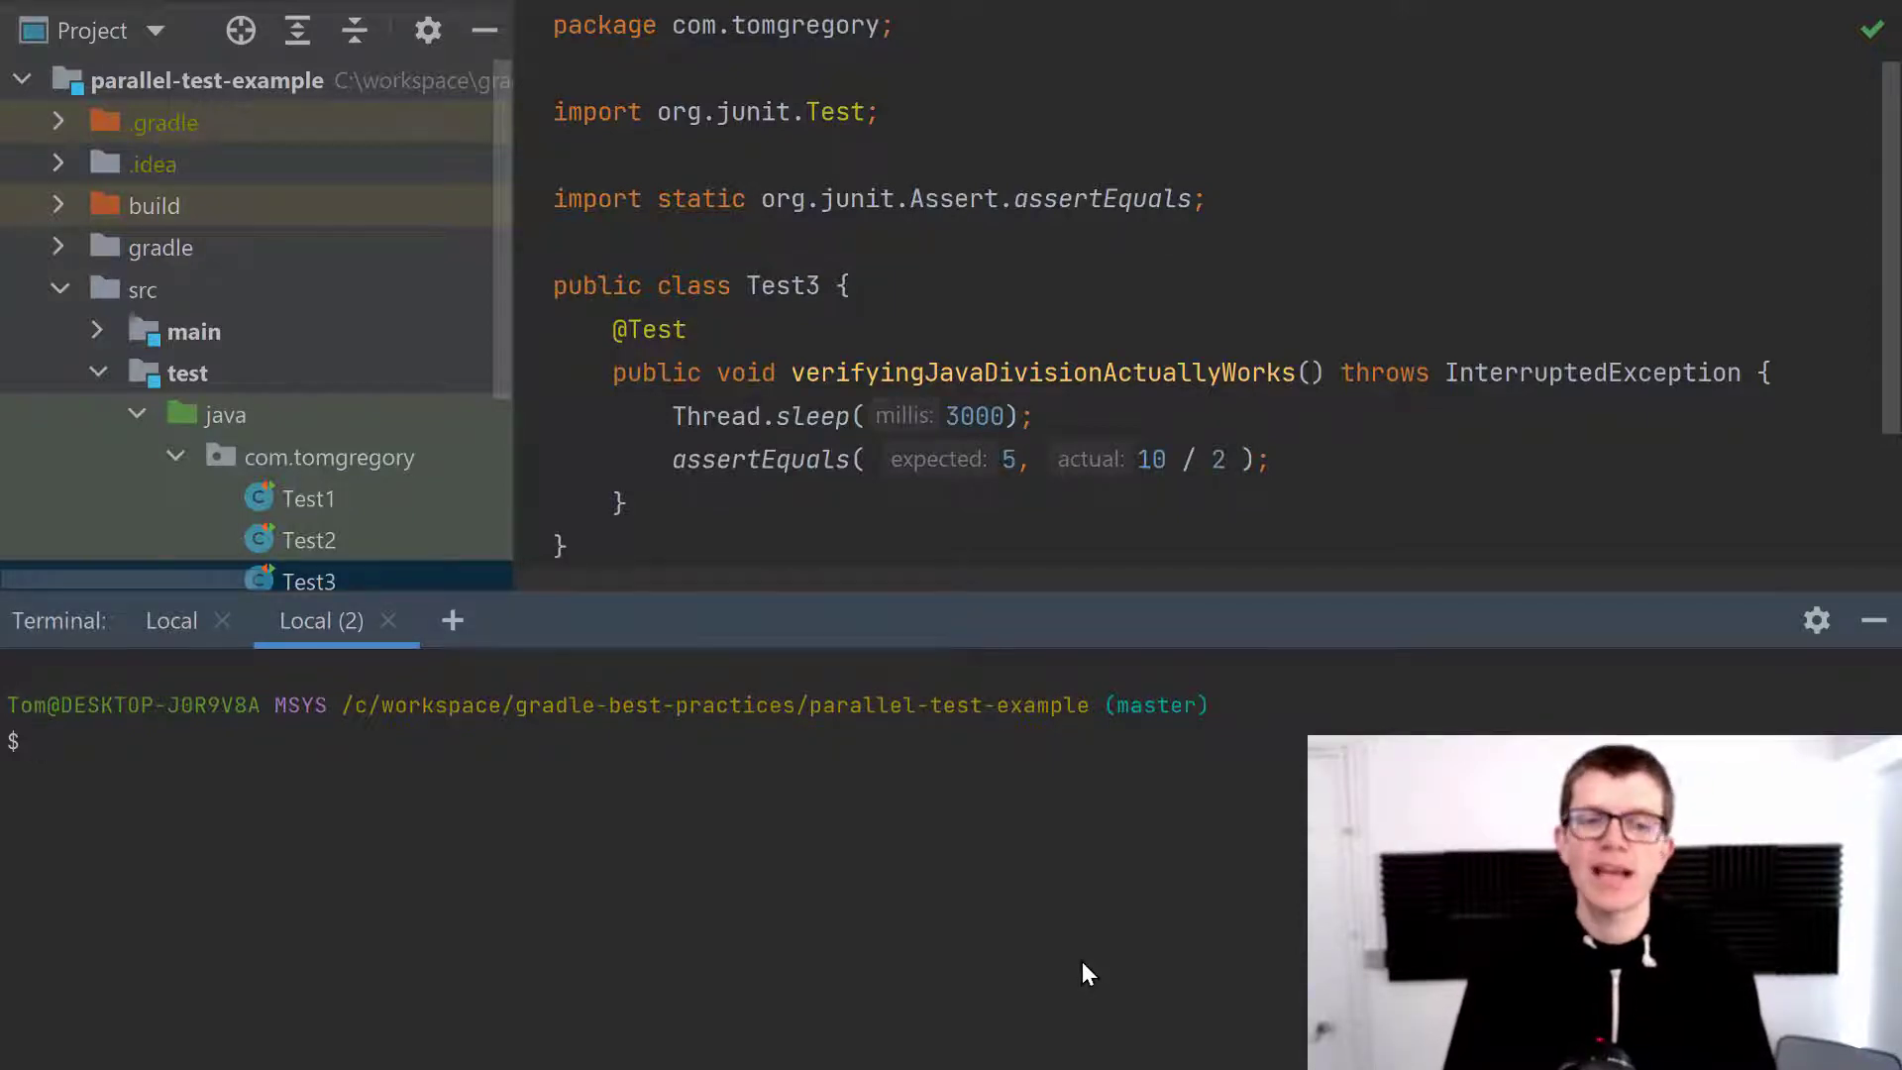
Run ./gradlew cleanTest test to a successful 11s build, then bring up build.gradle.
{"action": "type", "text": "./gradlew"}
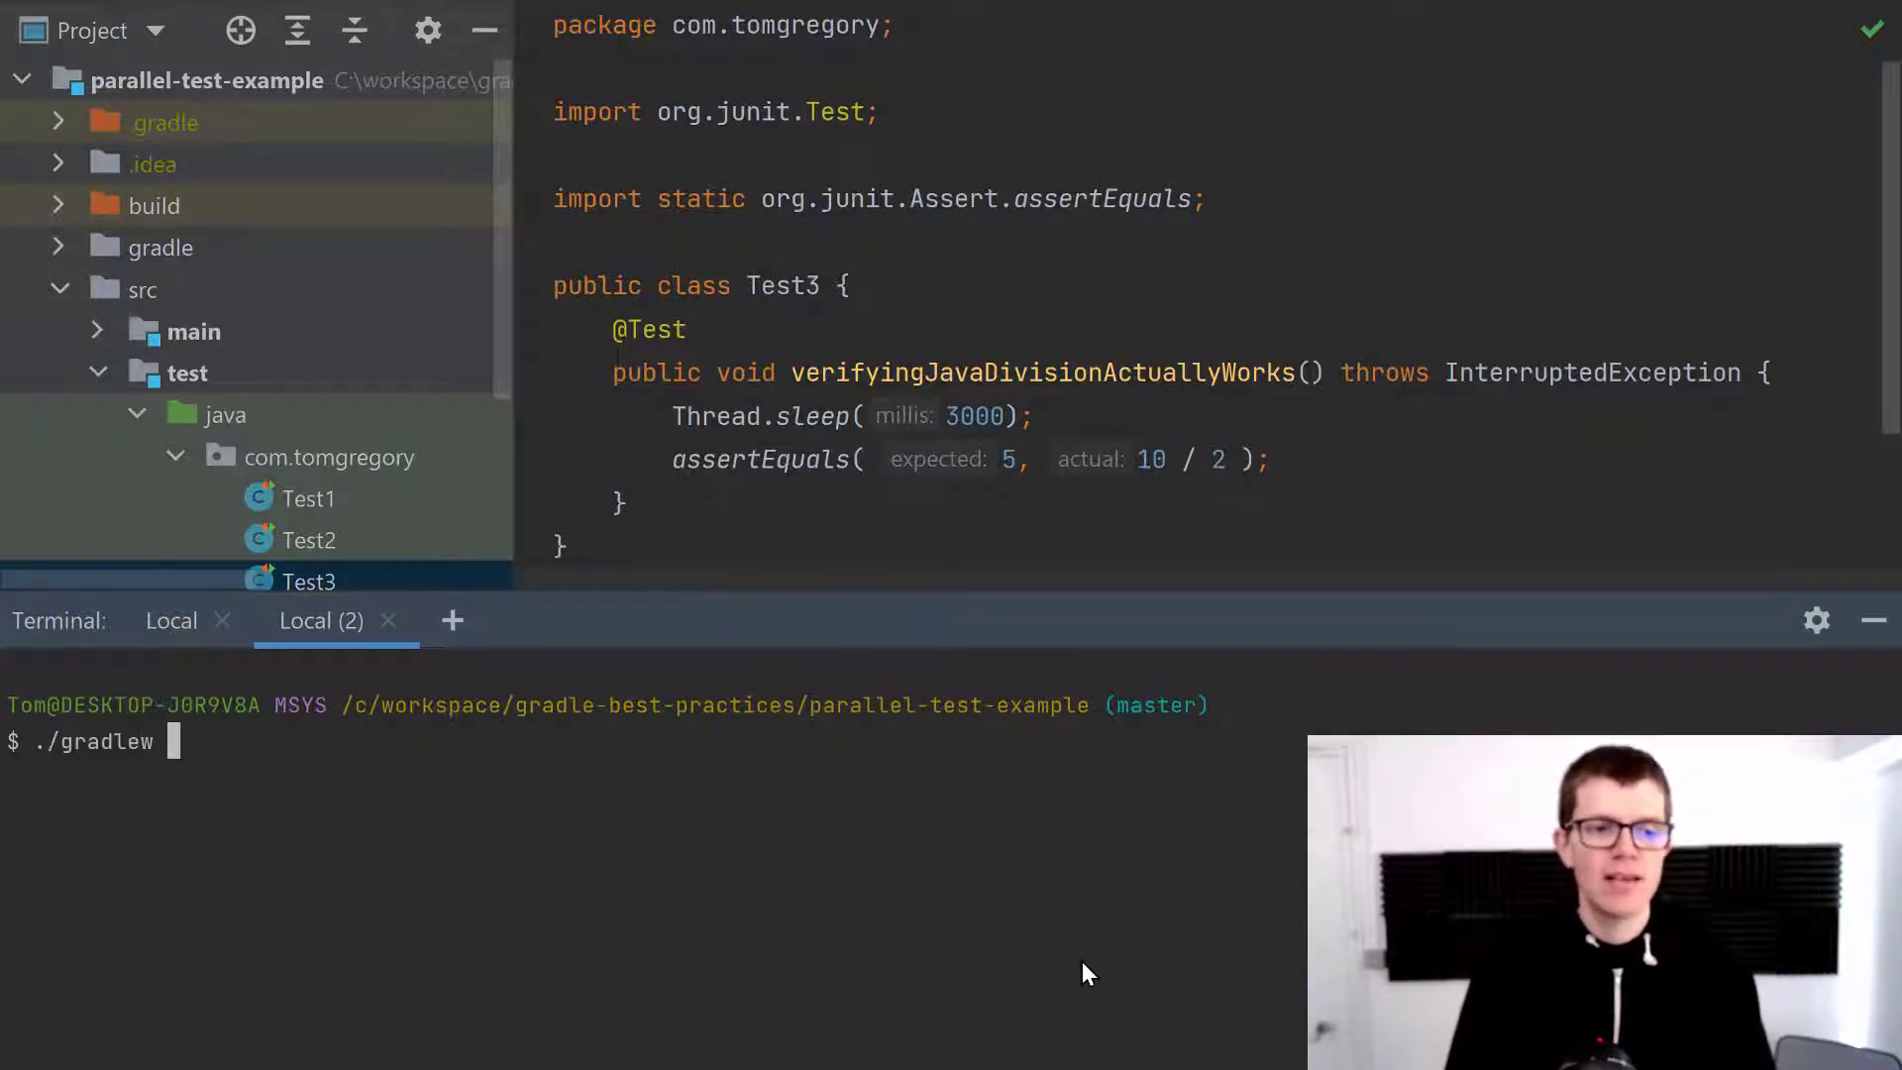
{"action": "type", "text": "c"}
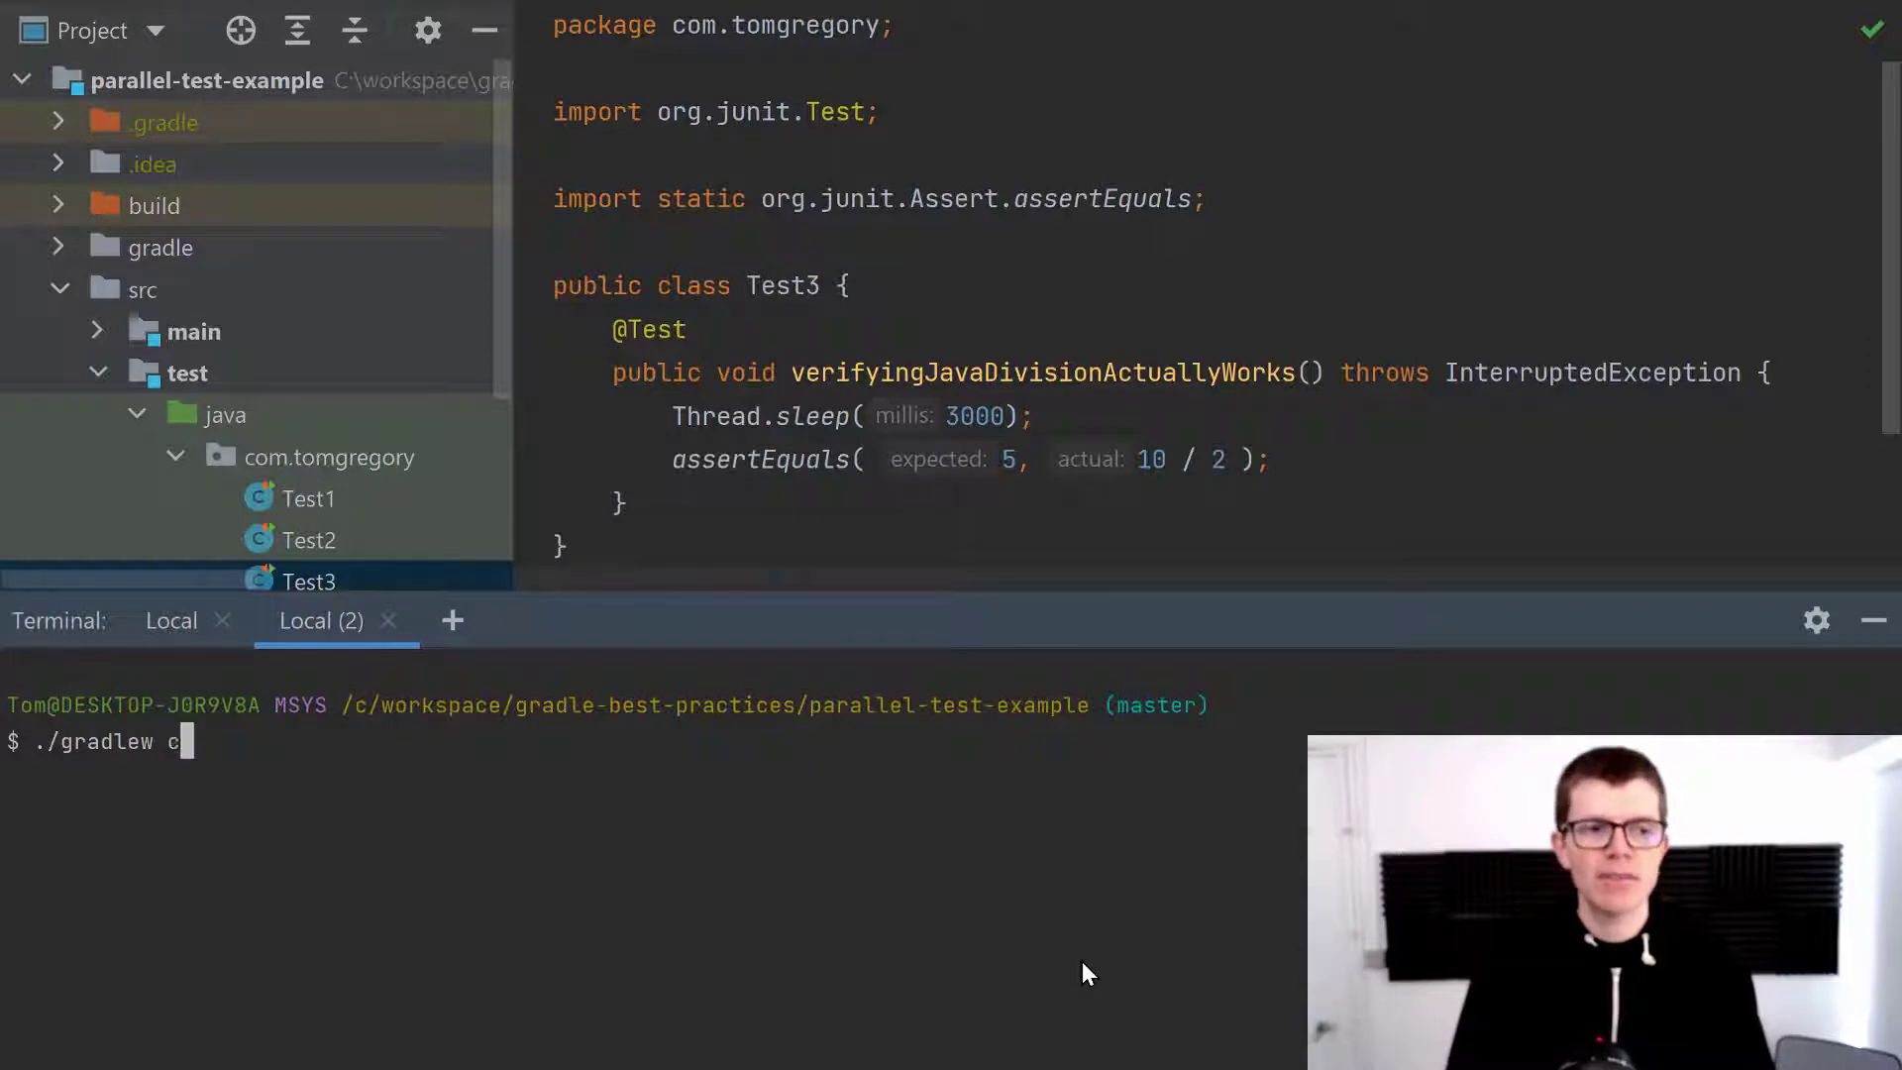
{"action": "type", "text": "leanTest test"}
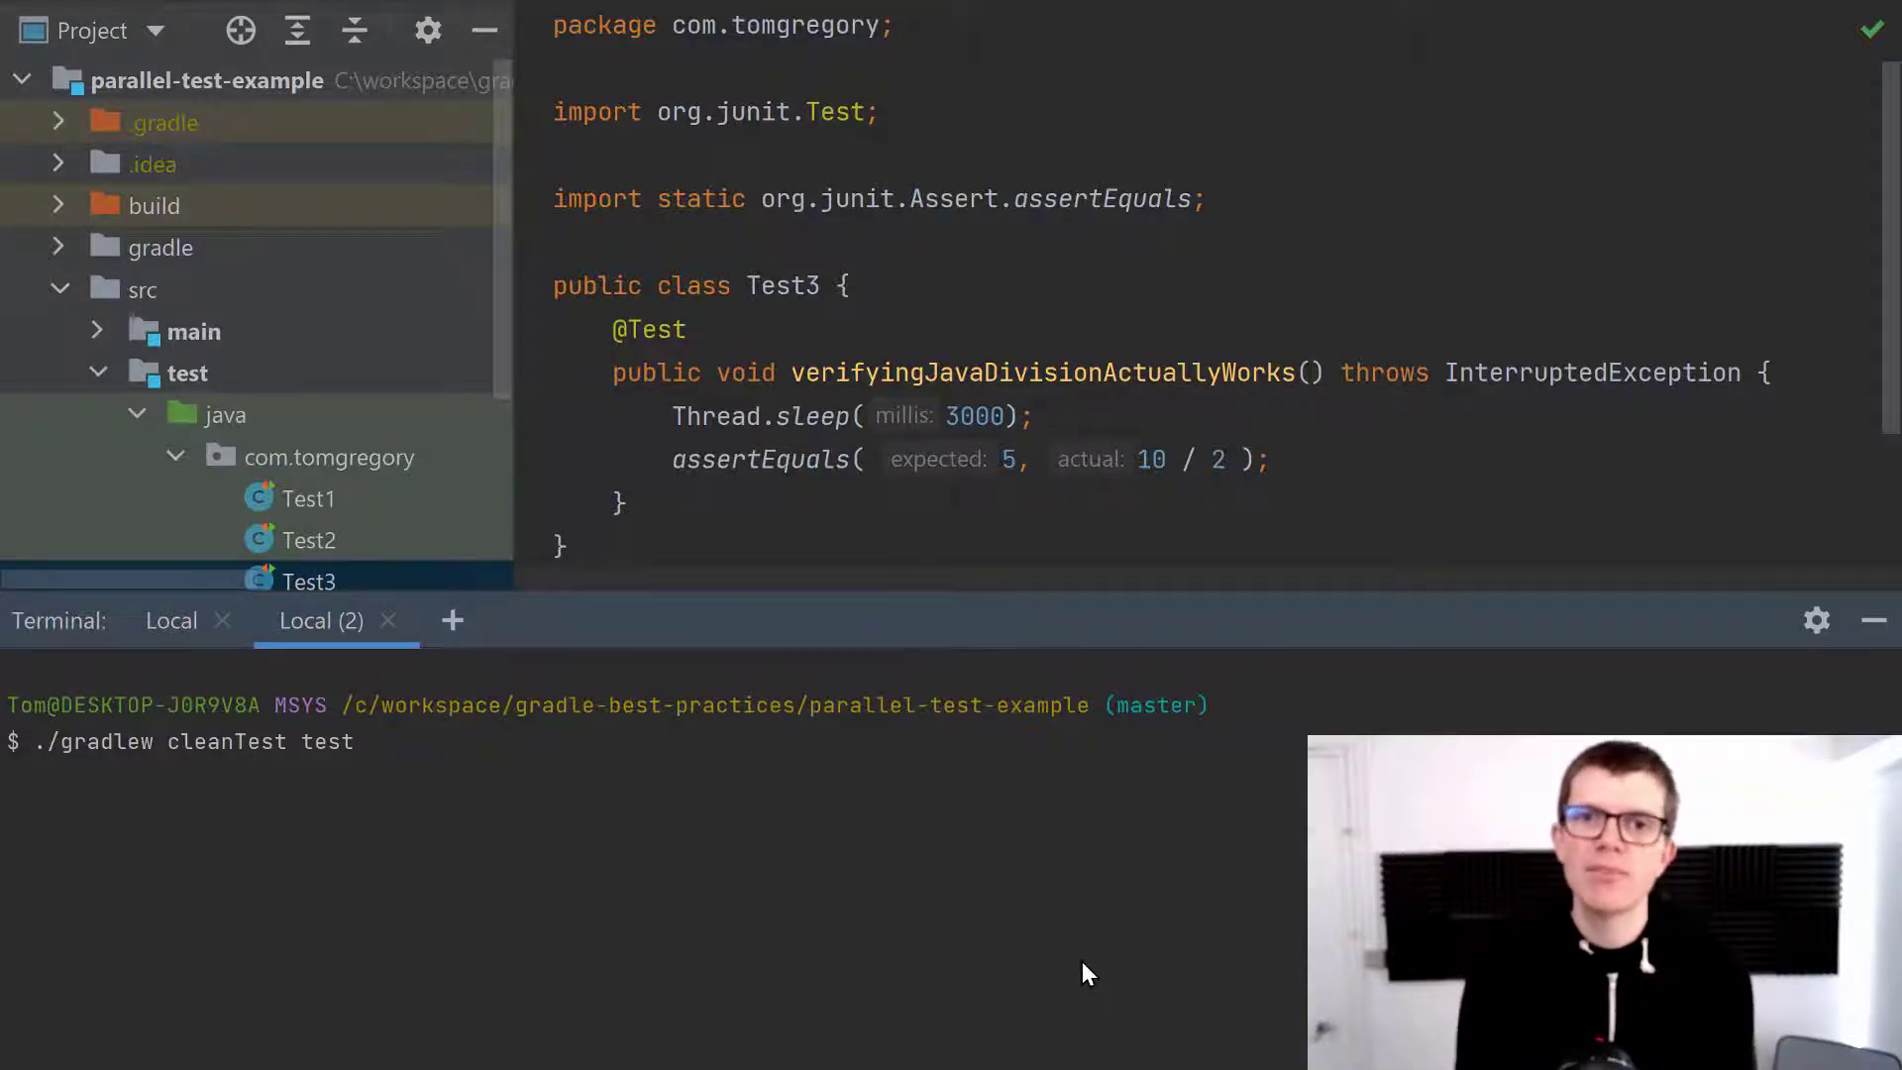
{"action": "key", "text": "Enter"}
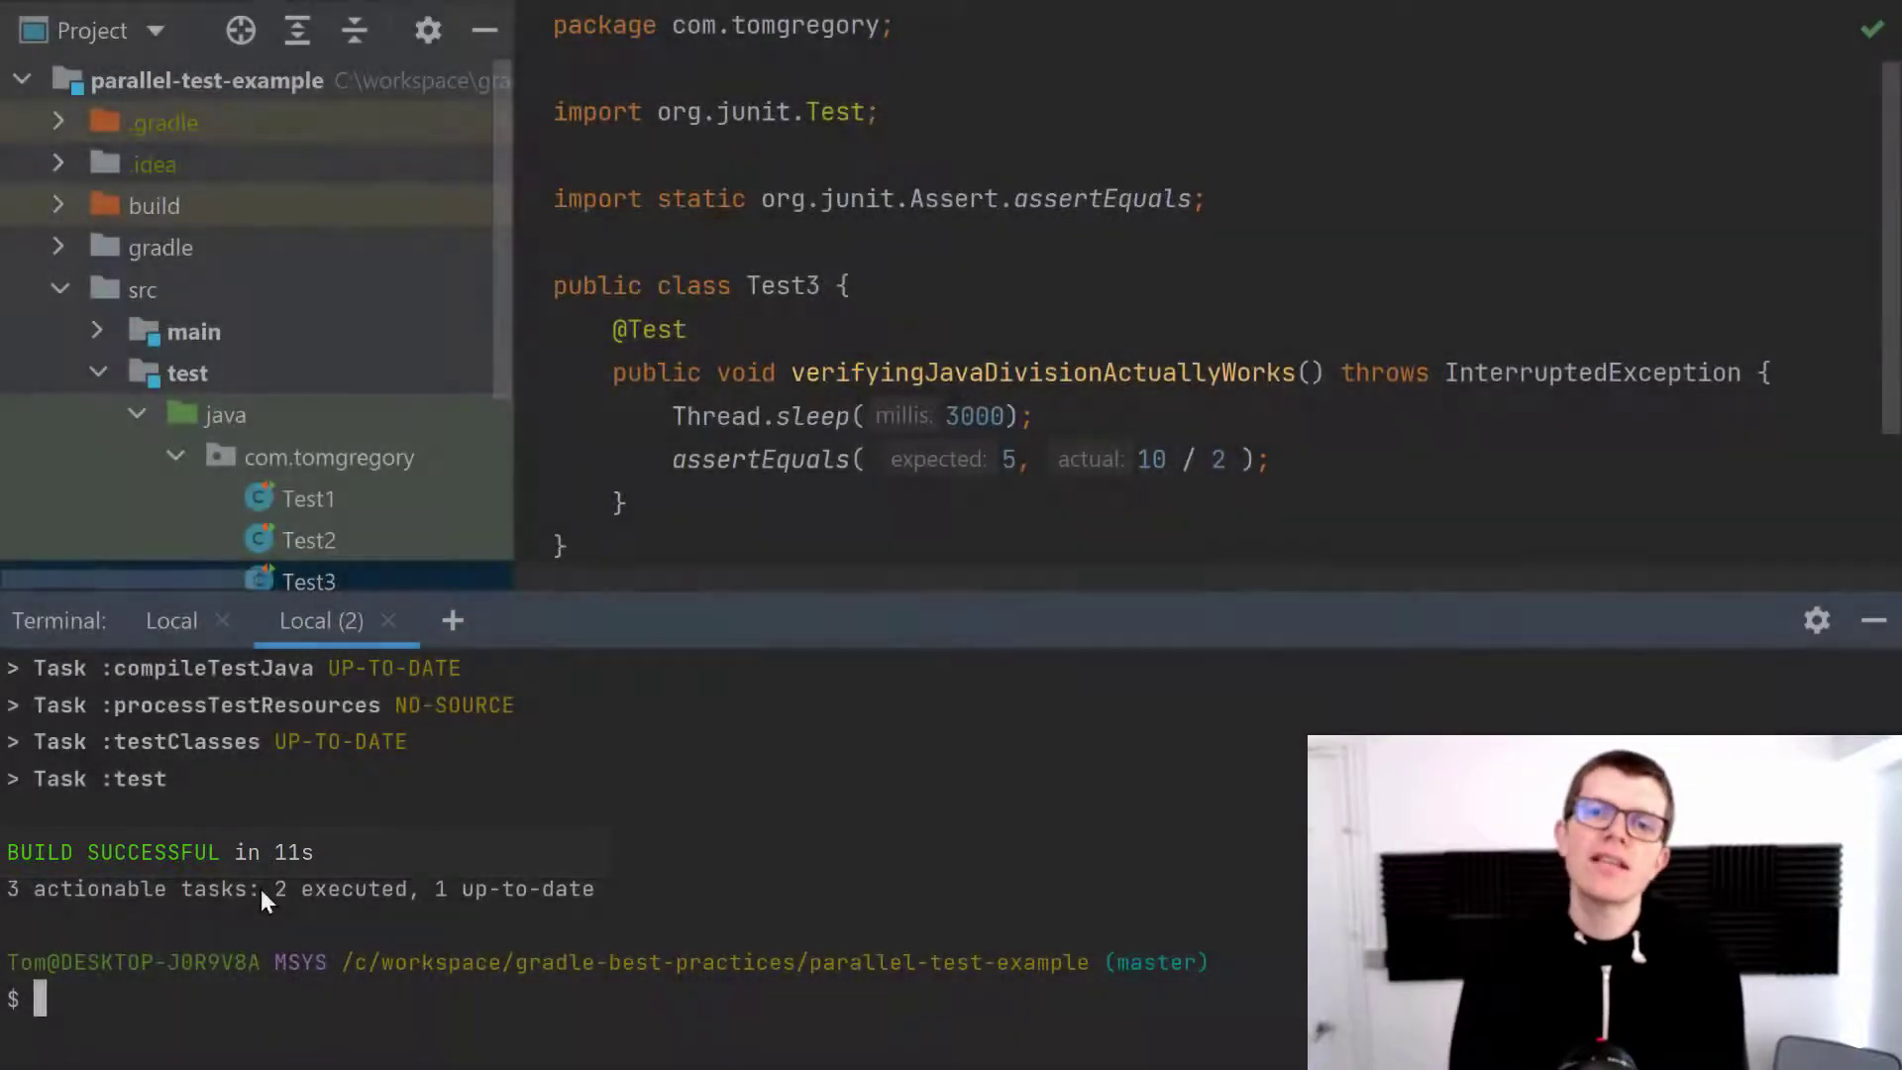
{"action": "scroll", "scroll_direction": "down", "scroll_amount": 3}
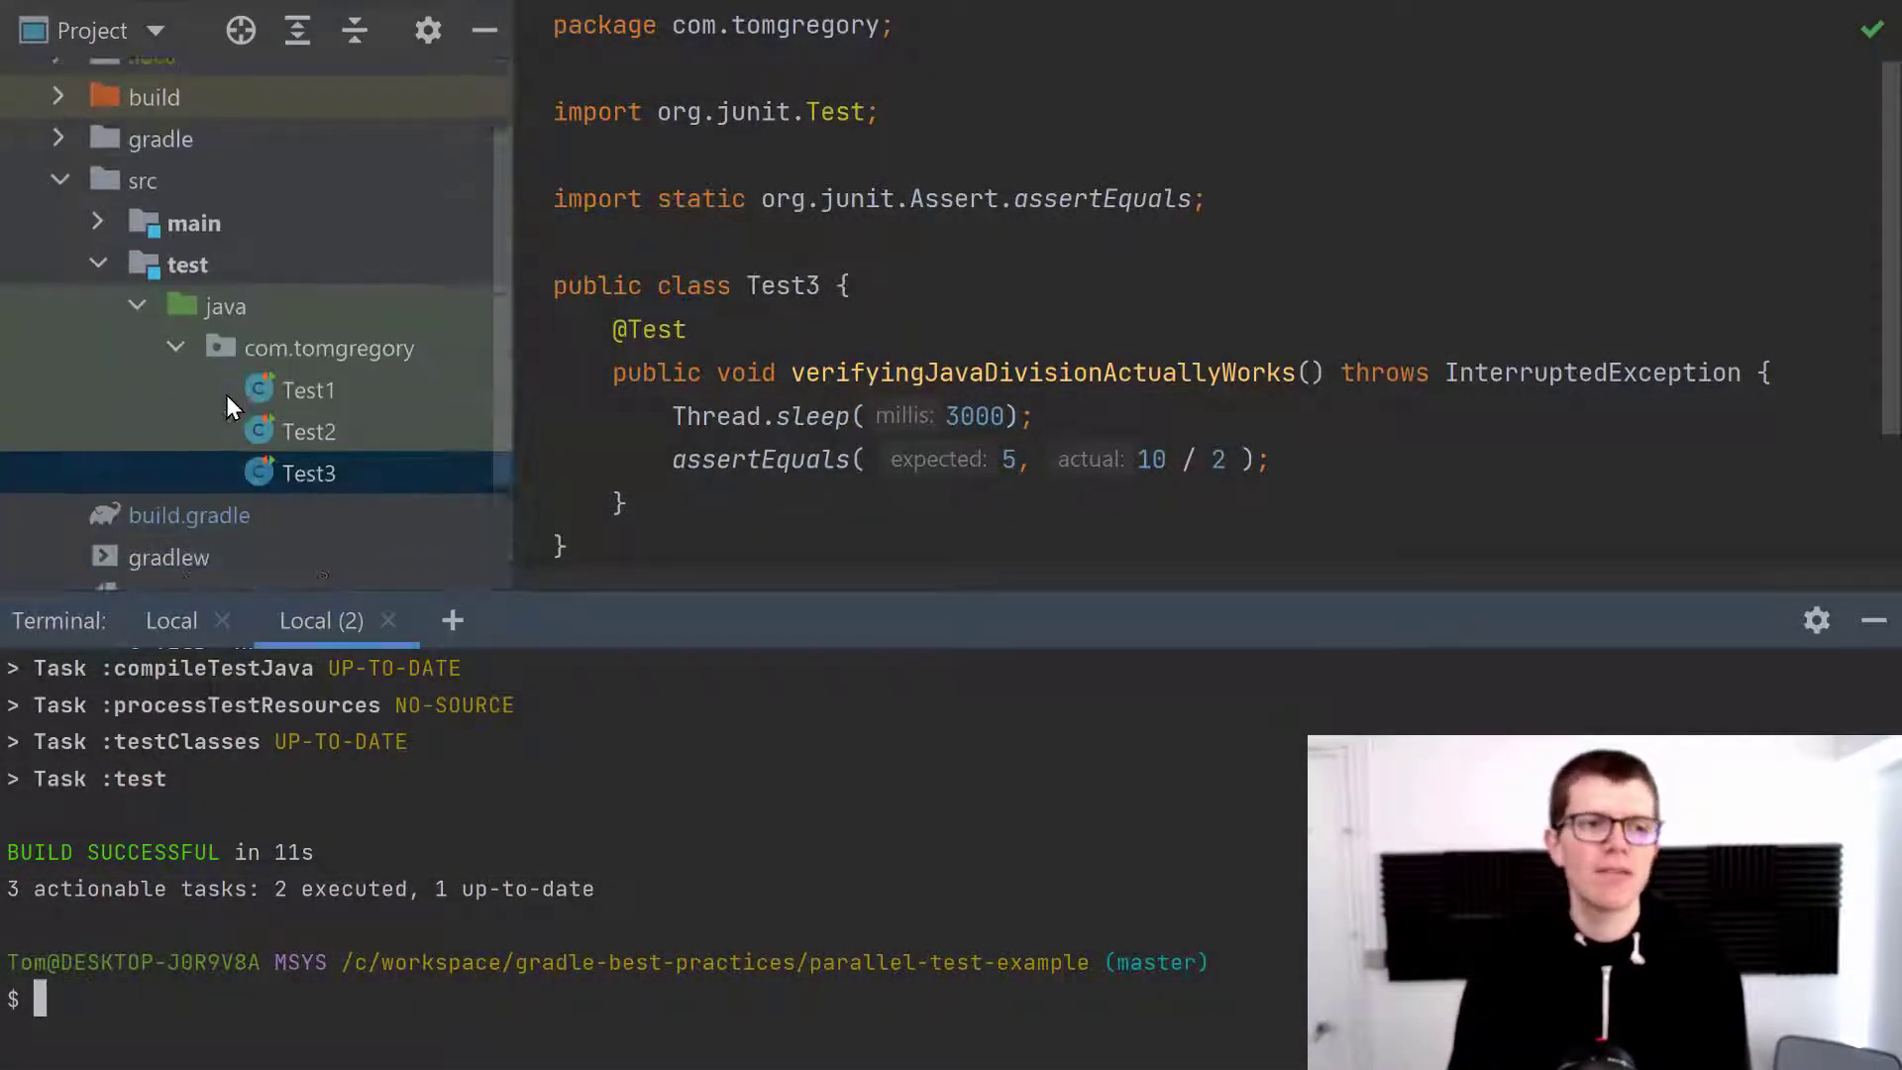
{"action": "left_click", "coordinate": [189, 361]}
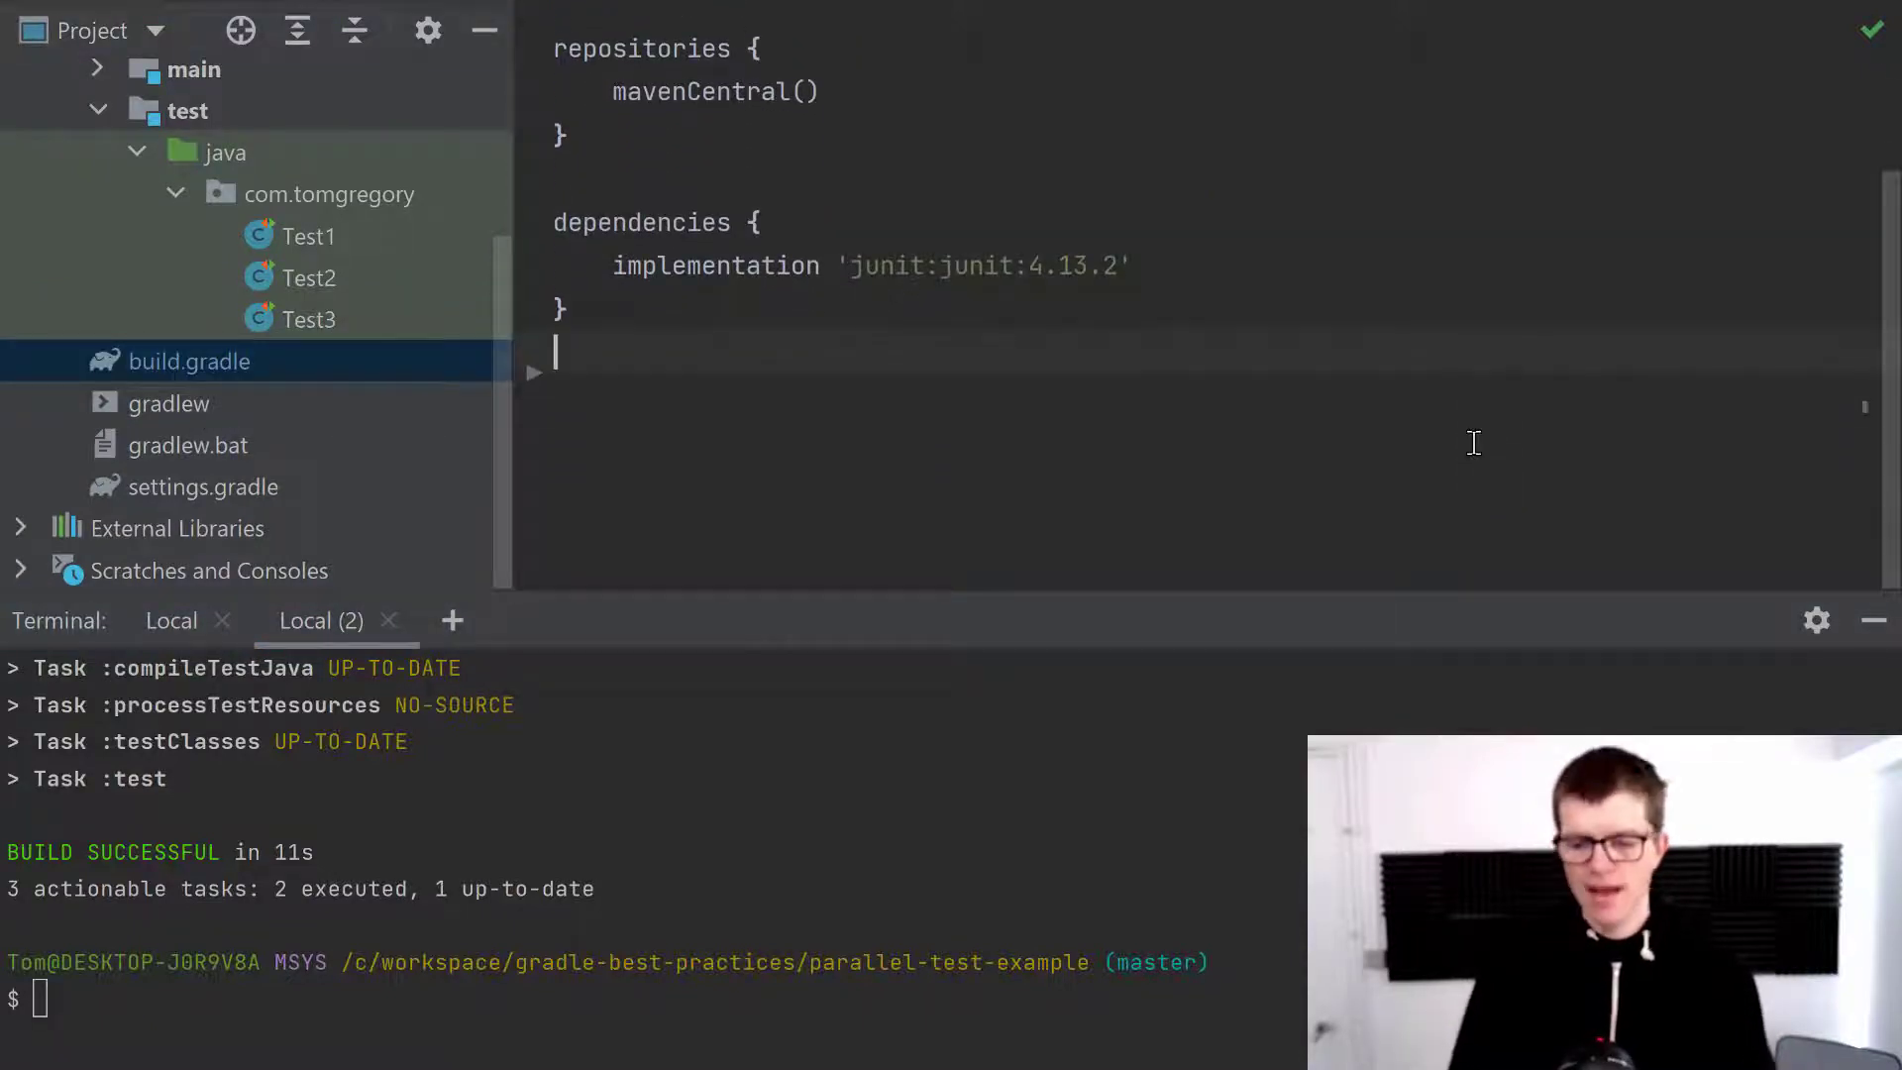
Add a test { maxParallelForks 3 } block to build.gradle and re-enter ./gradlew cleanTest test.
{"action": "type", "text": "t"}
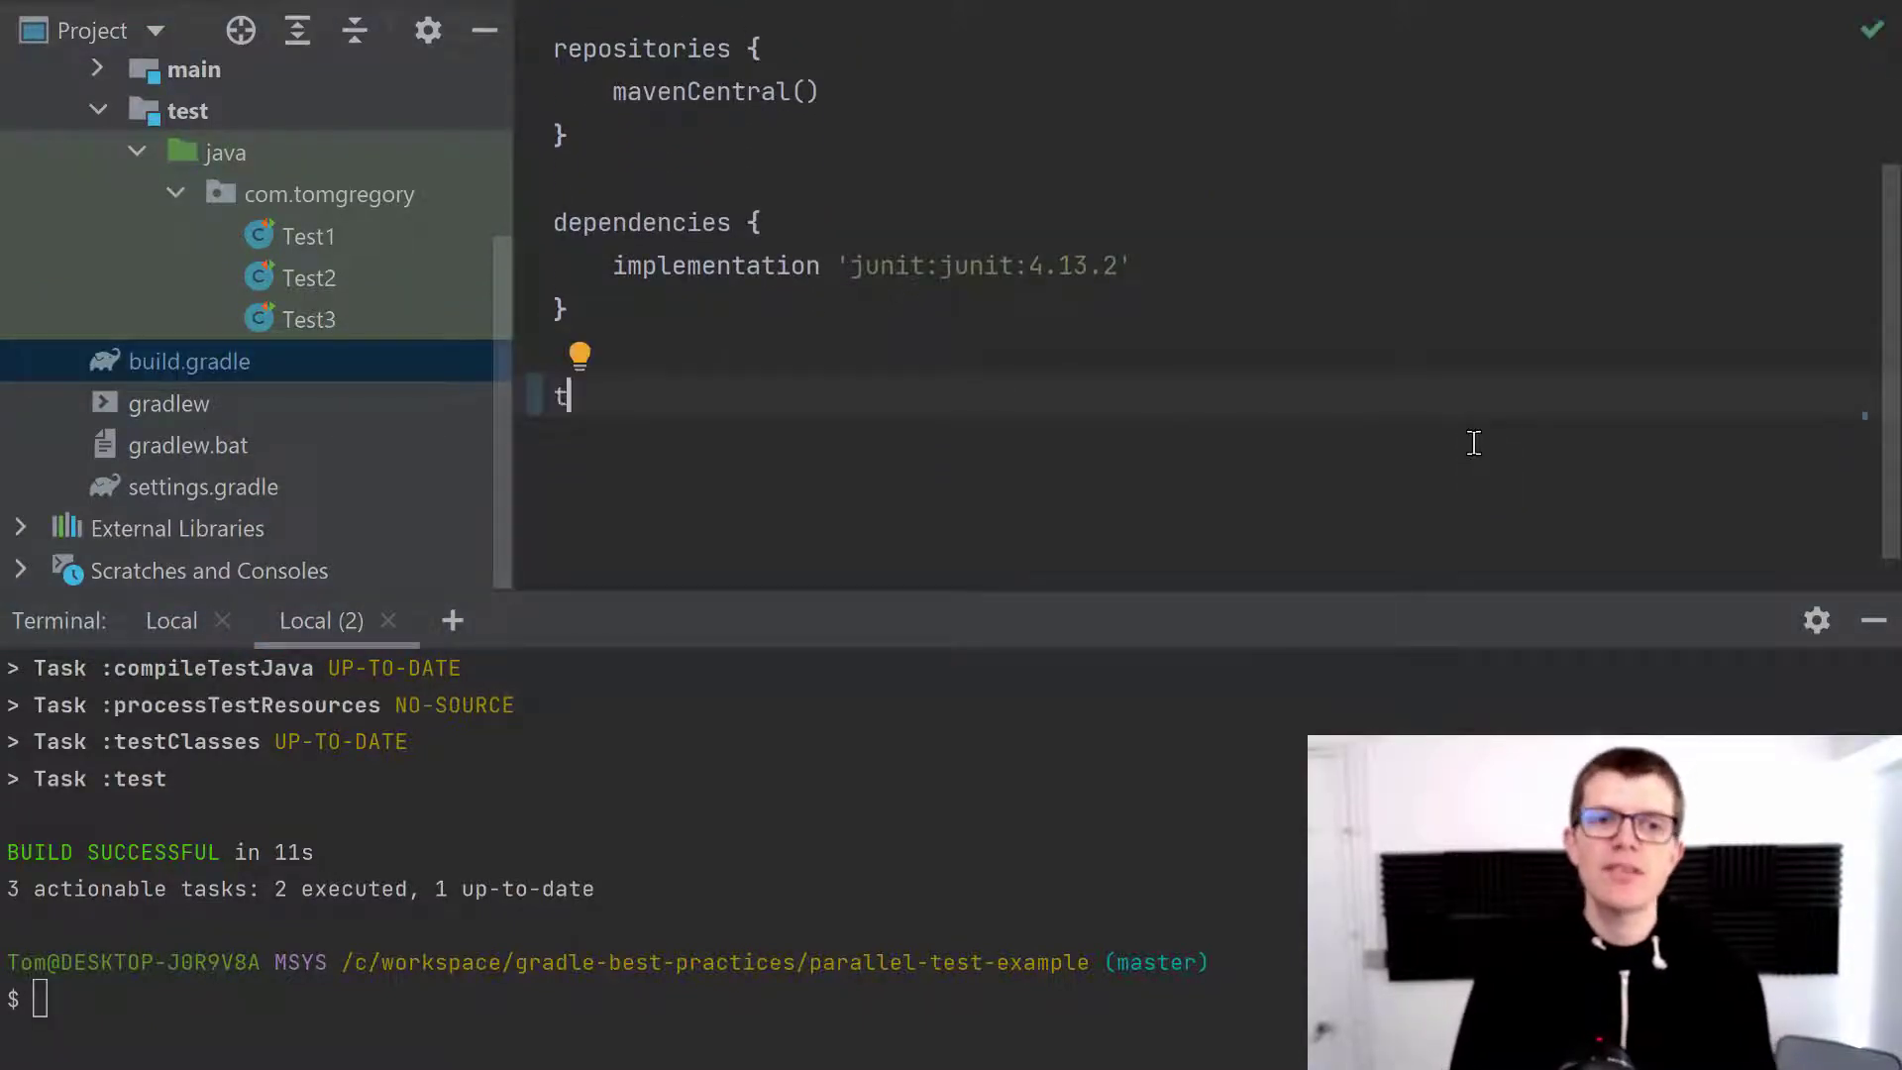
{"action": "type", "text": "est {"}
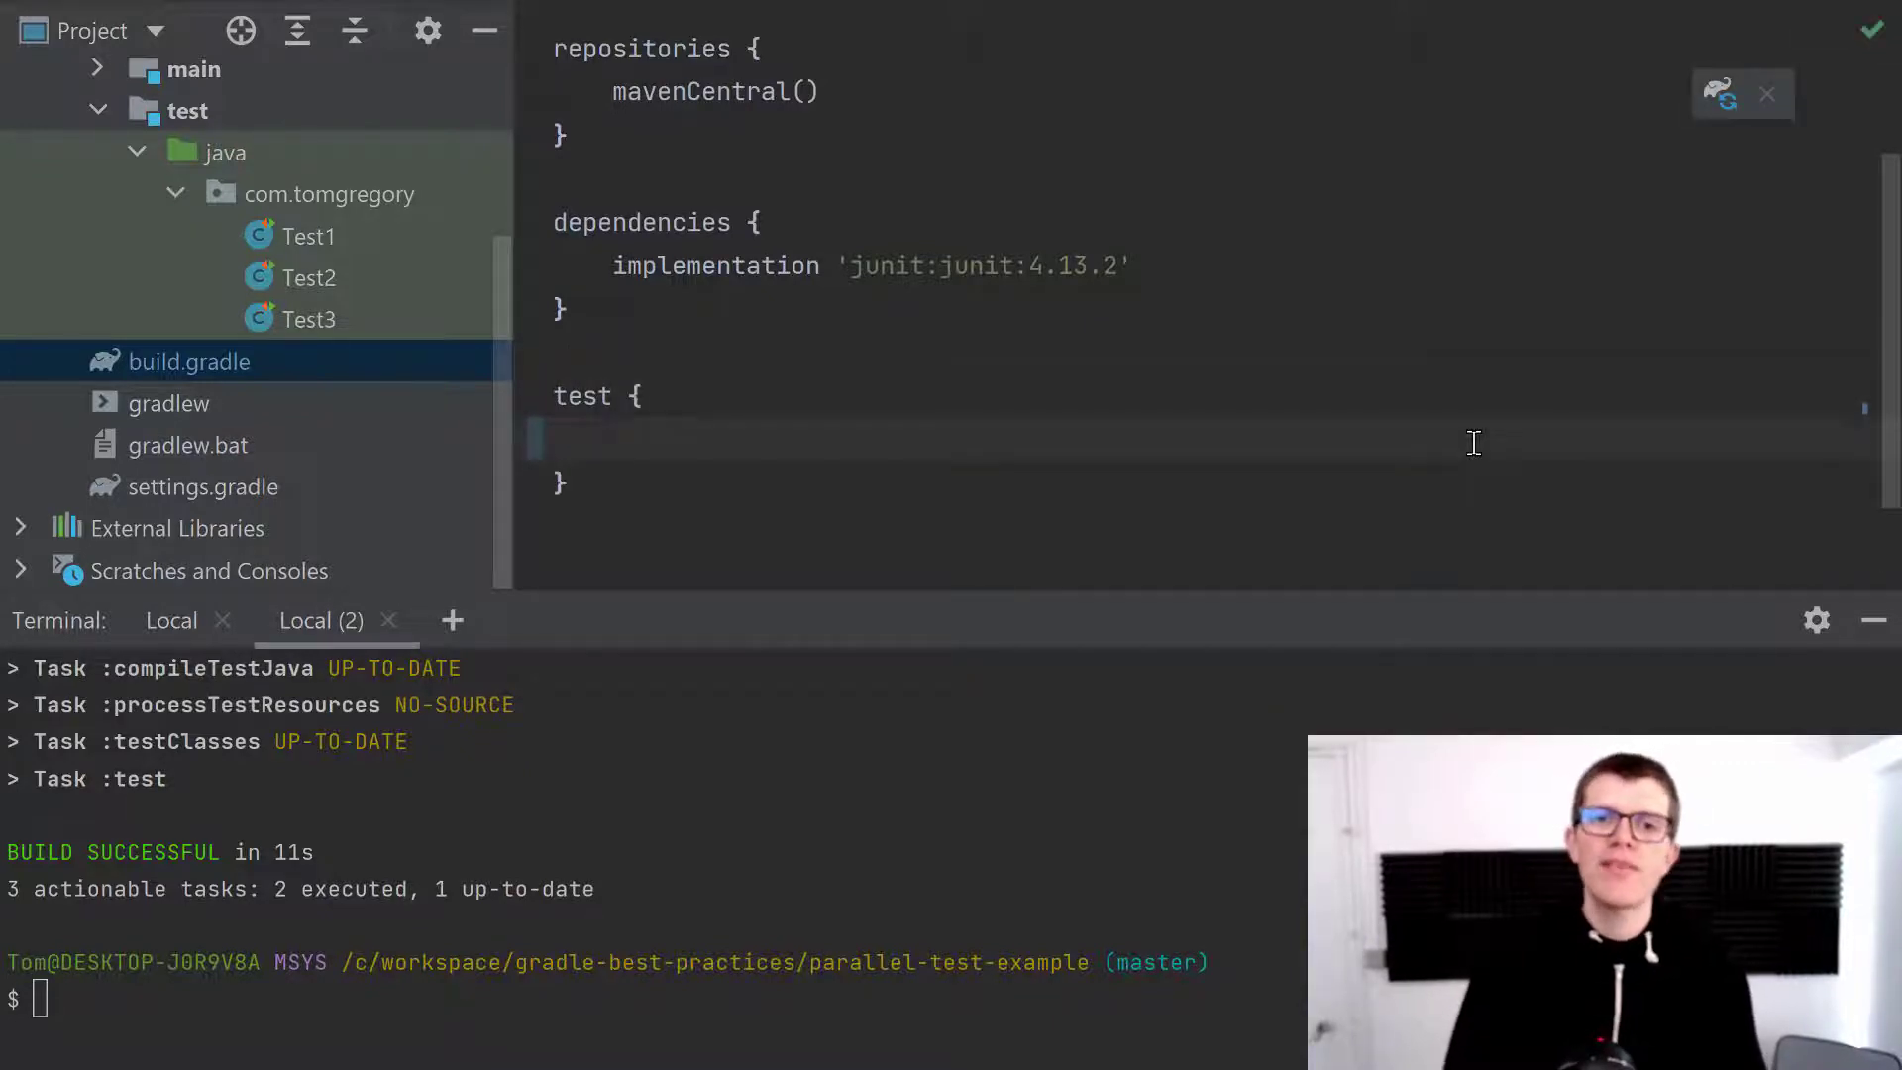
{"action": "type", "text": "max"}
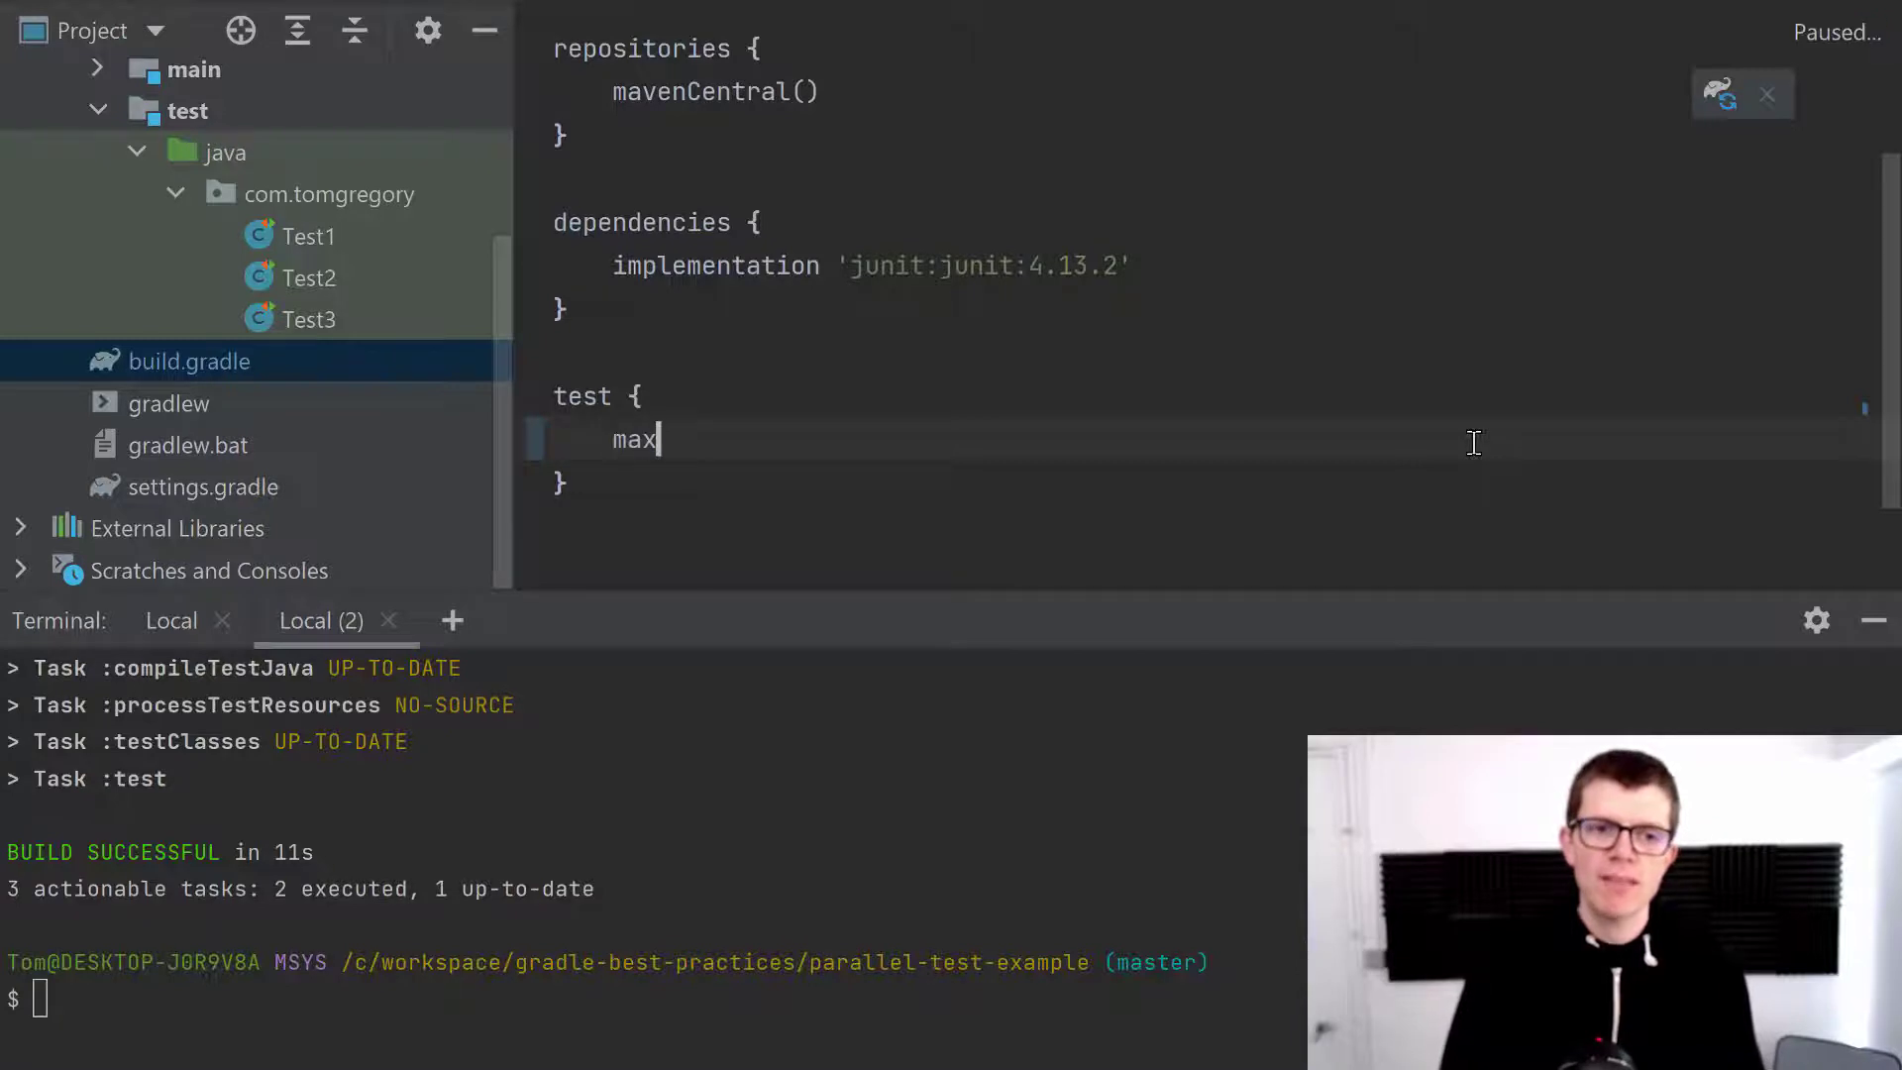
{"action": "type", "text": "ParallelForks"}
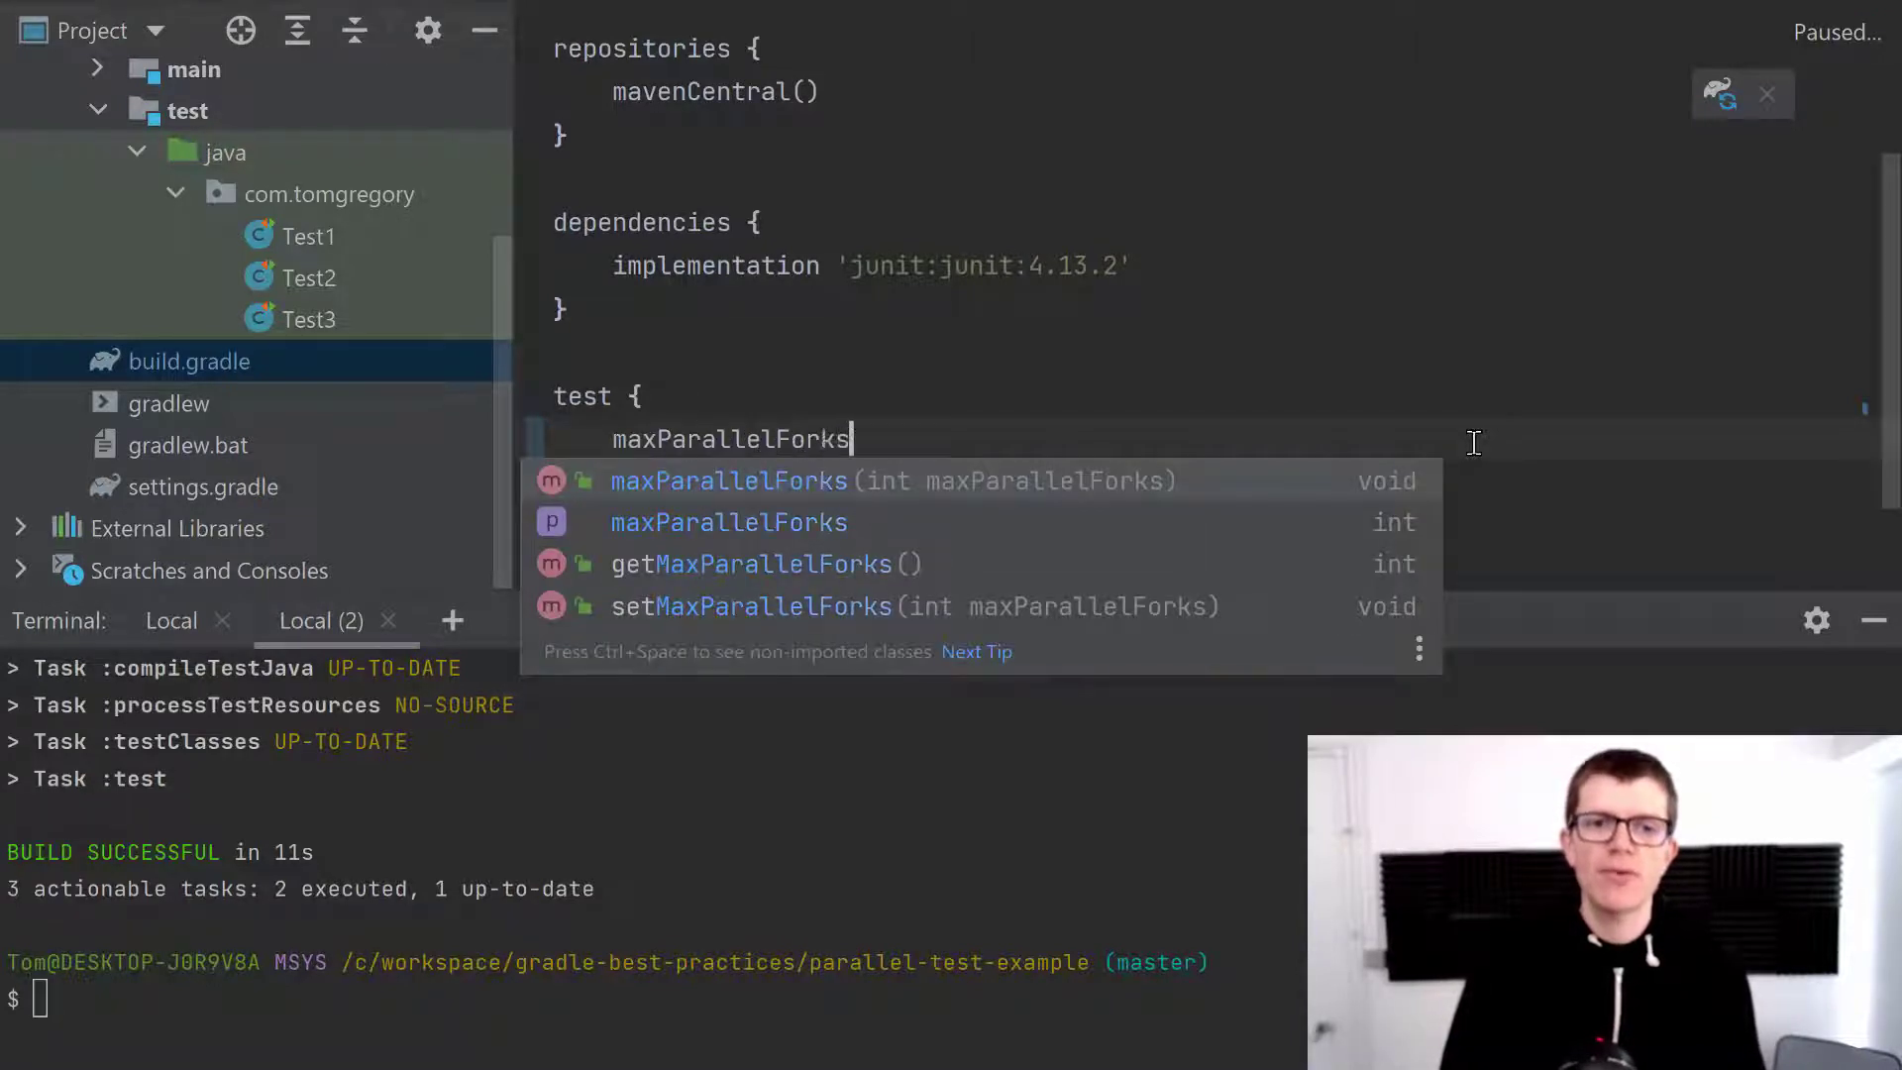
{"action": "key", "text": "Escape"}
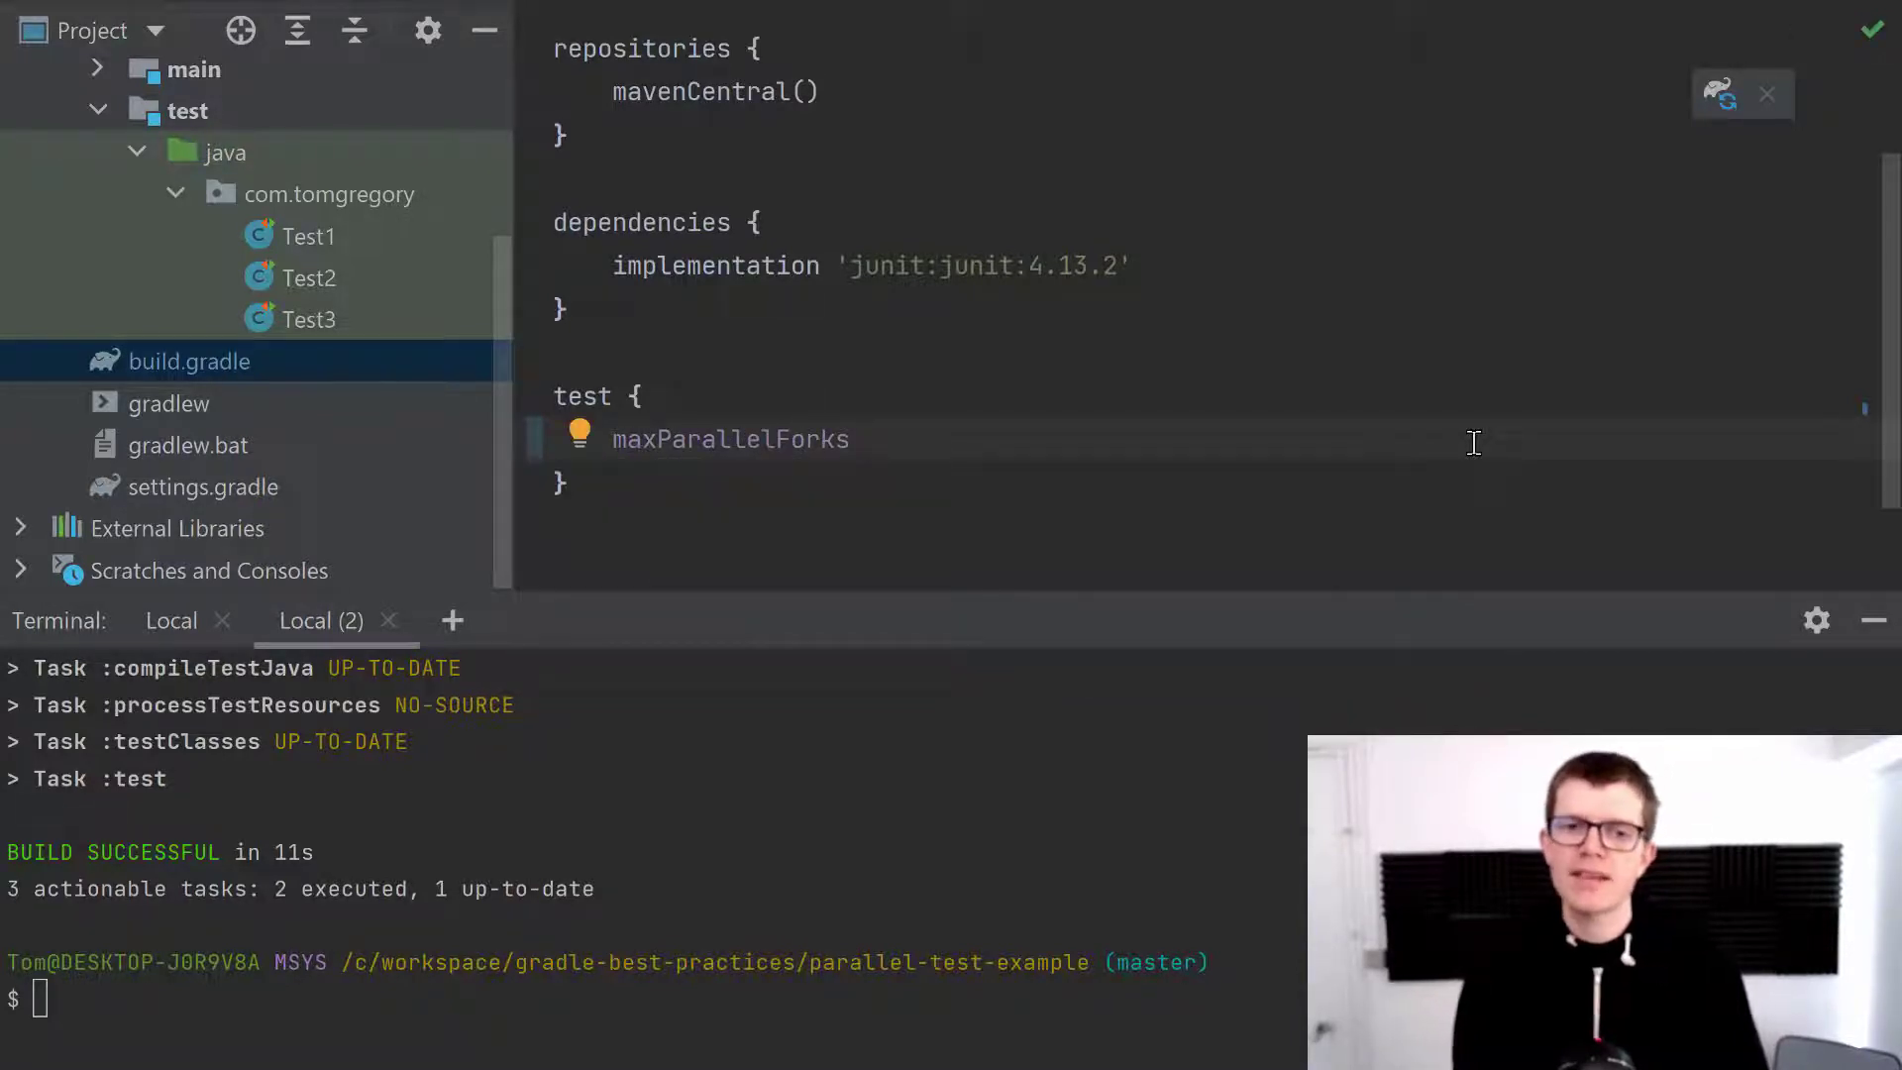
{"action": "type", "text": "3"}
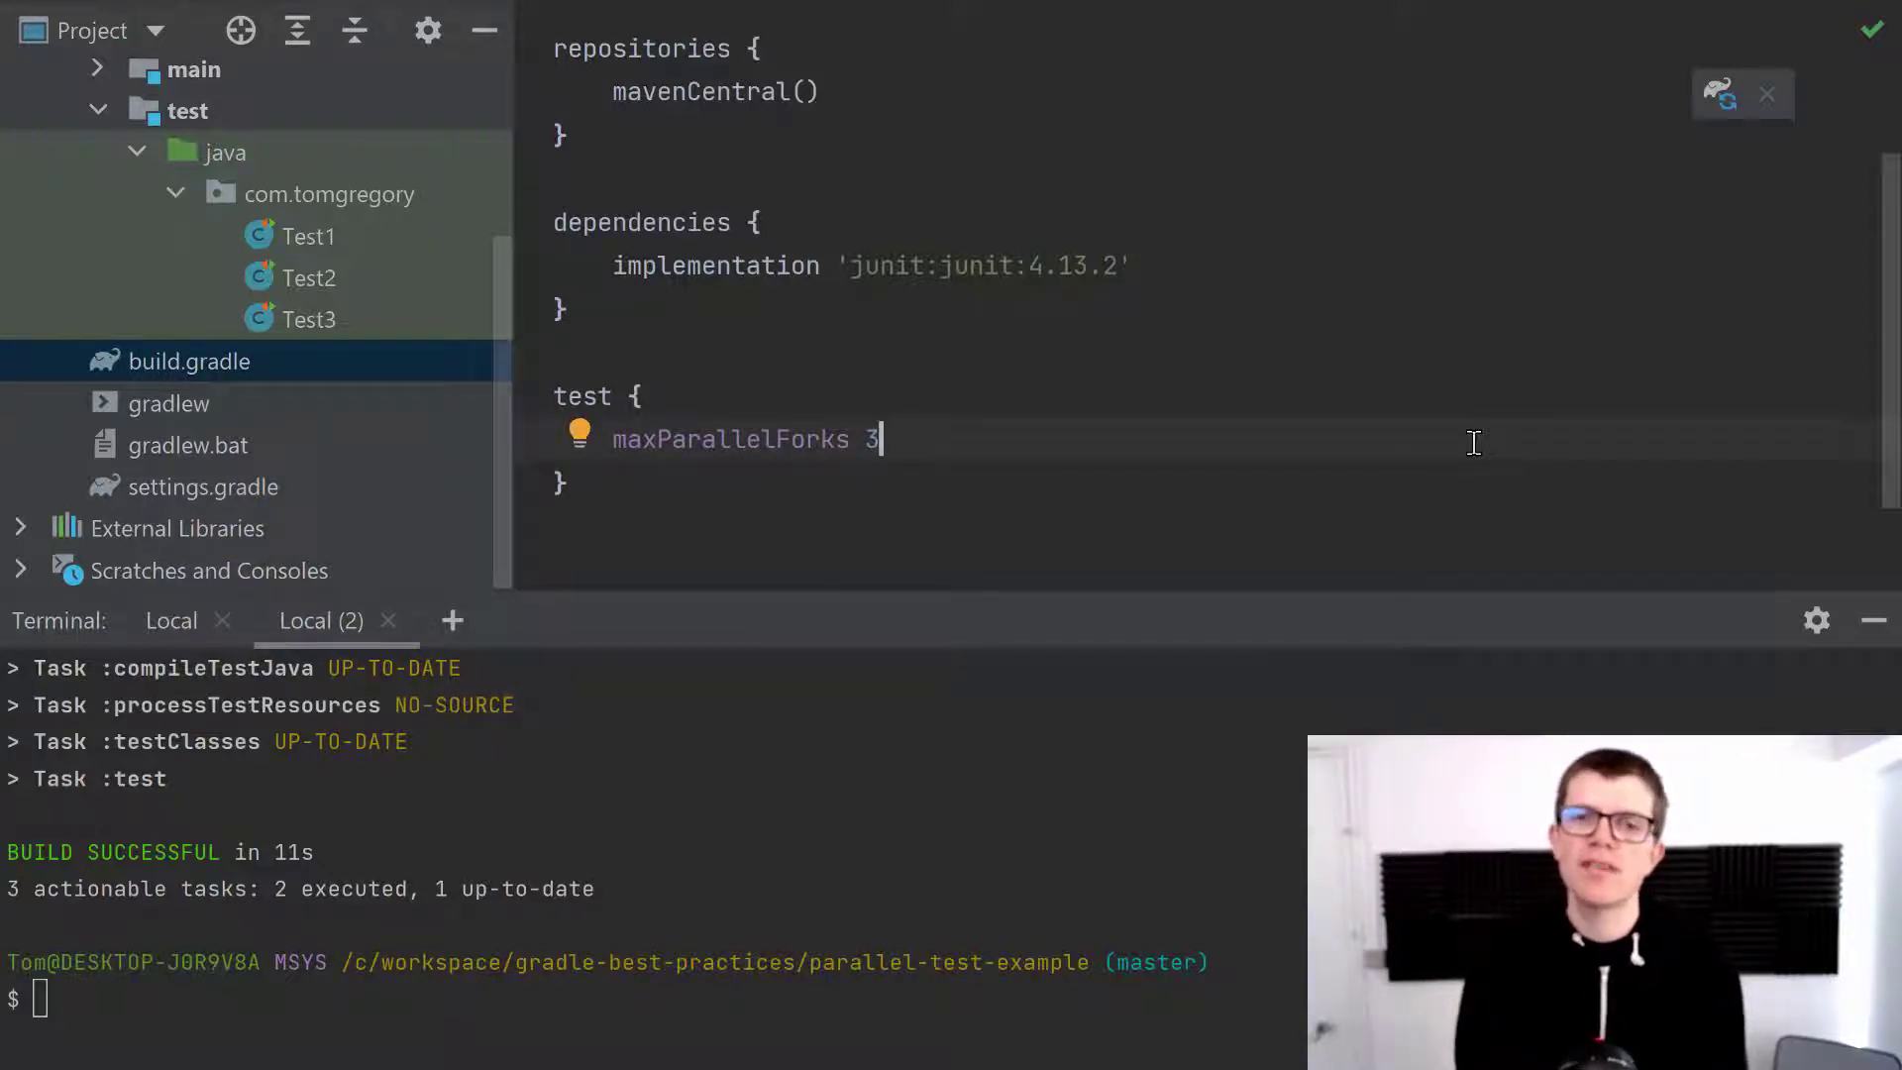
{"action": "type", "text": "./gradlew cleanTest test"}
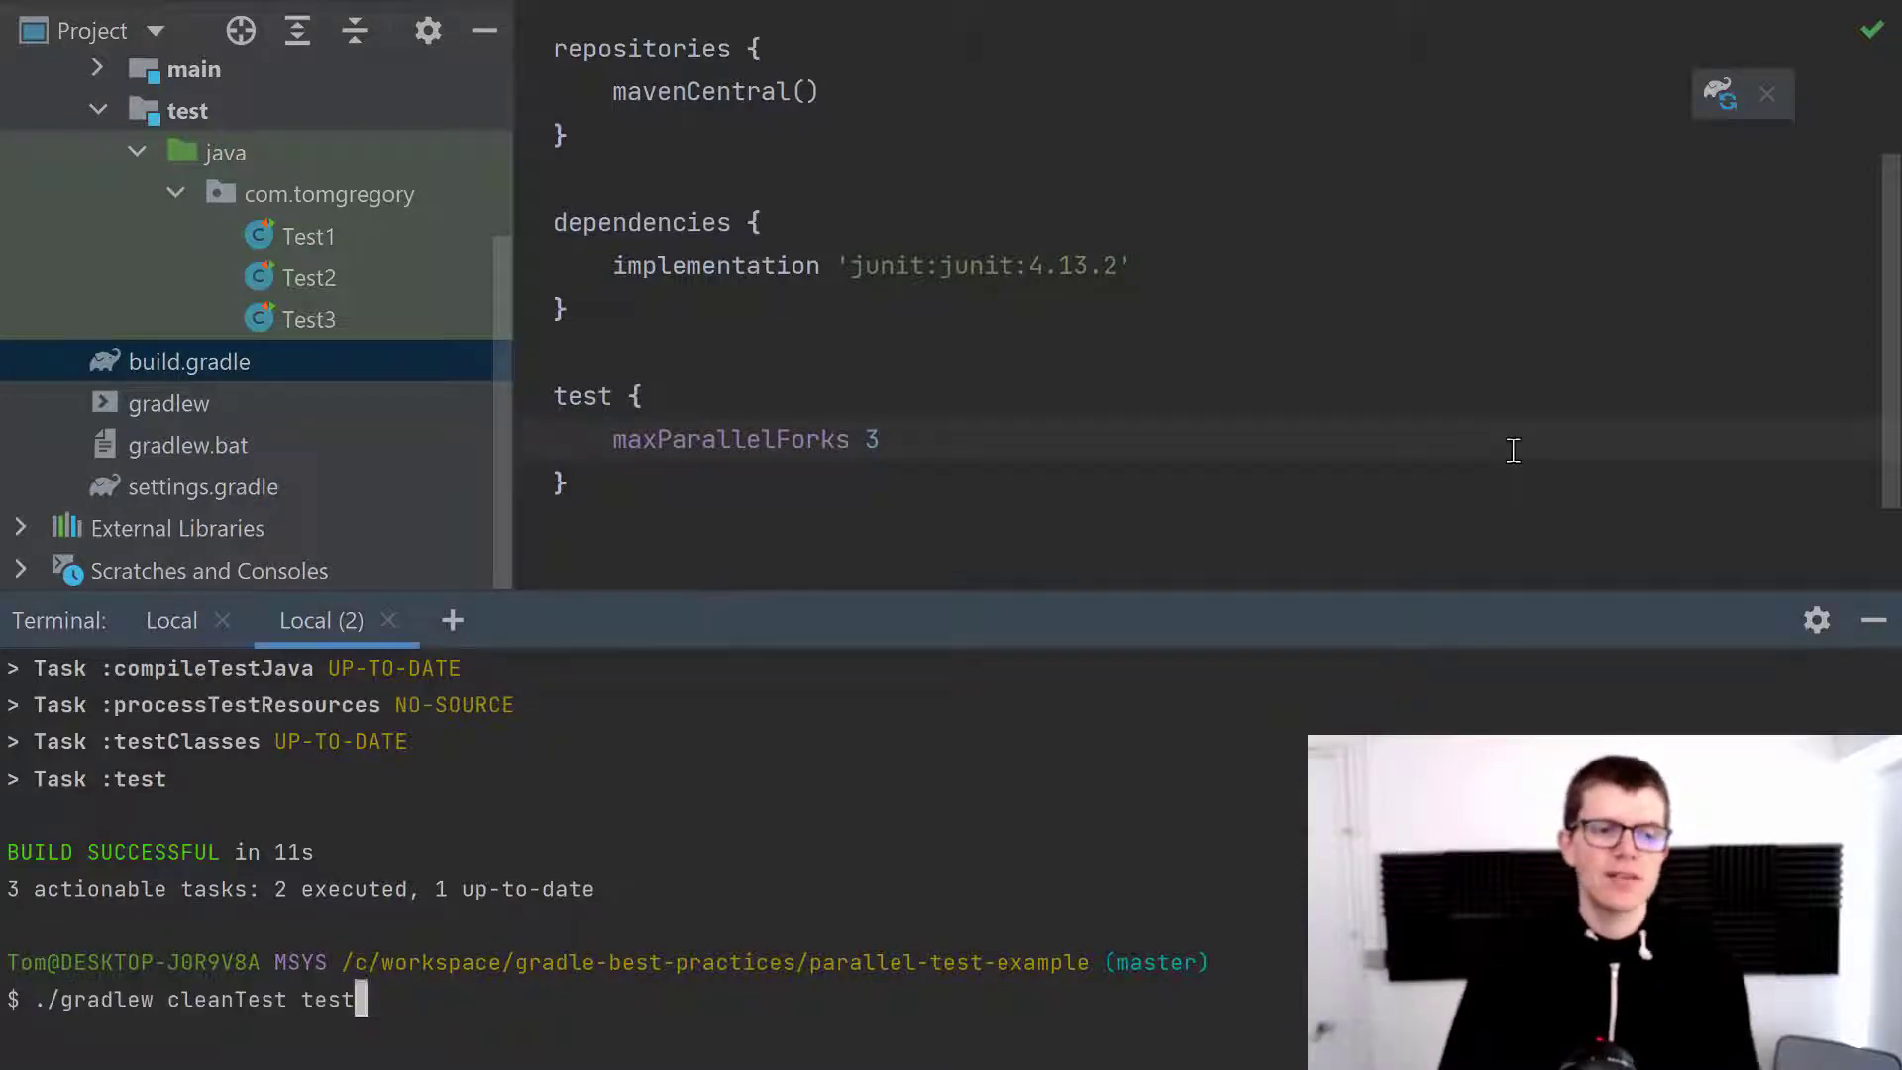
Rerun ./gradlew cleanTest test with the three-fork setting applied.
{"action": "key", "text": "Enter"}
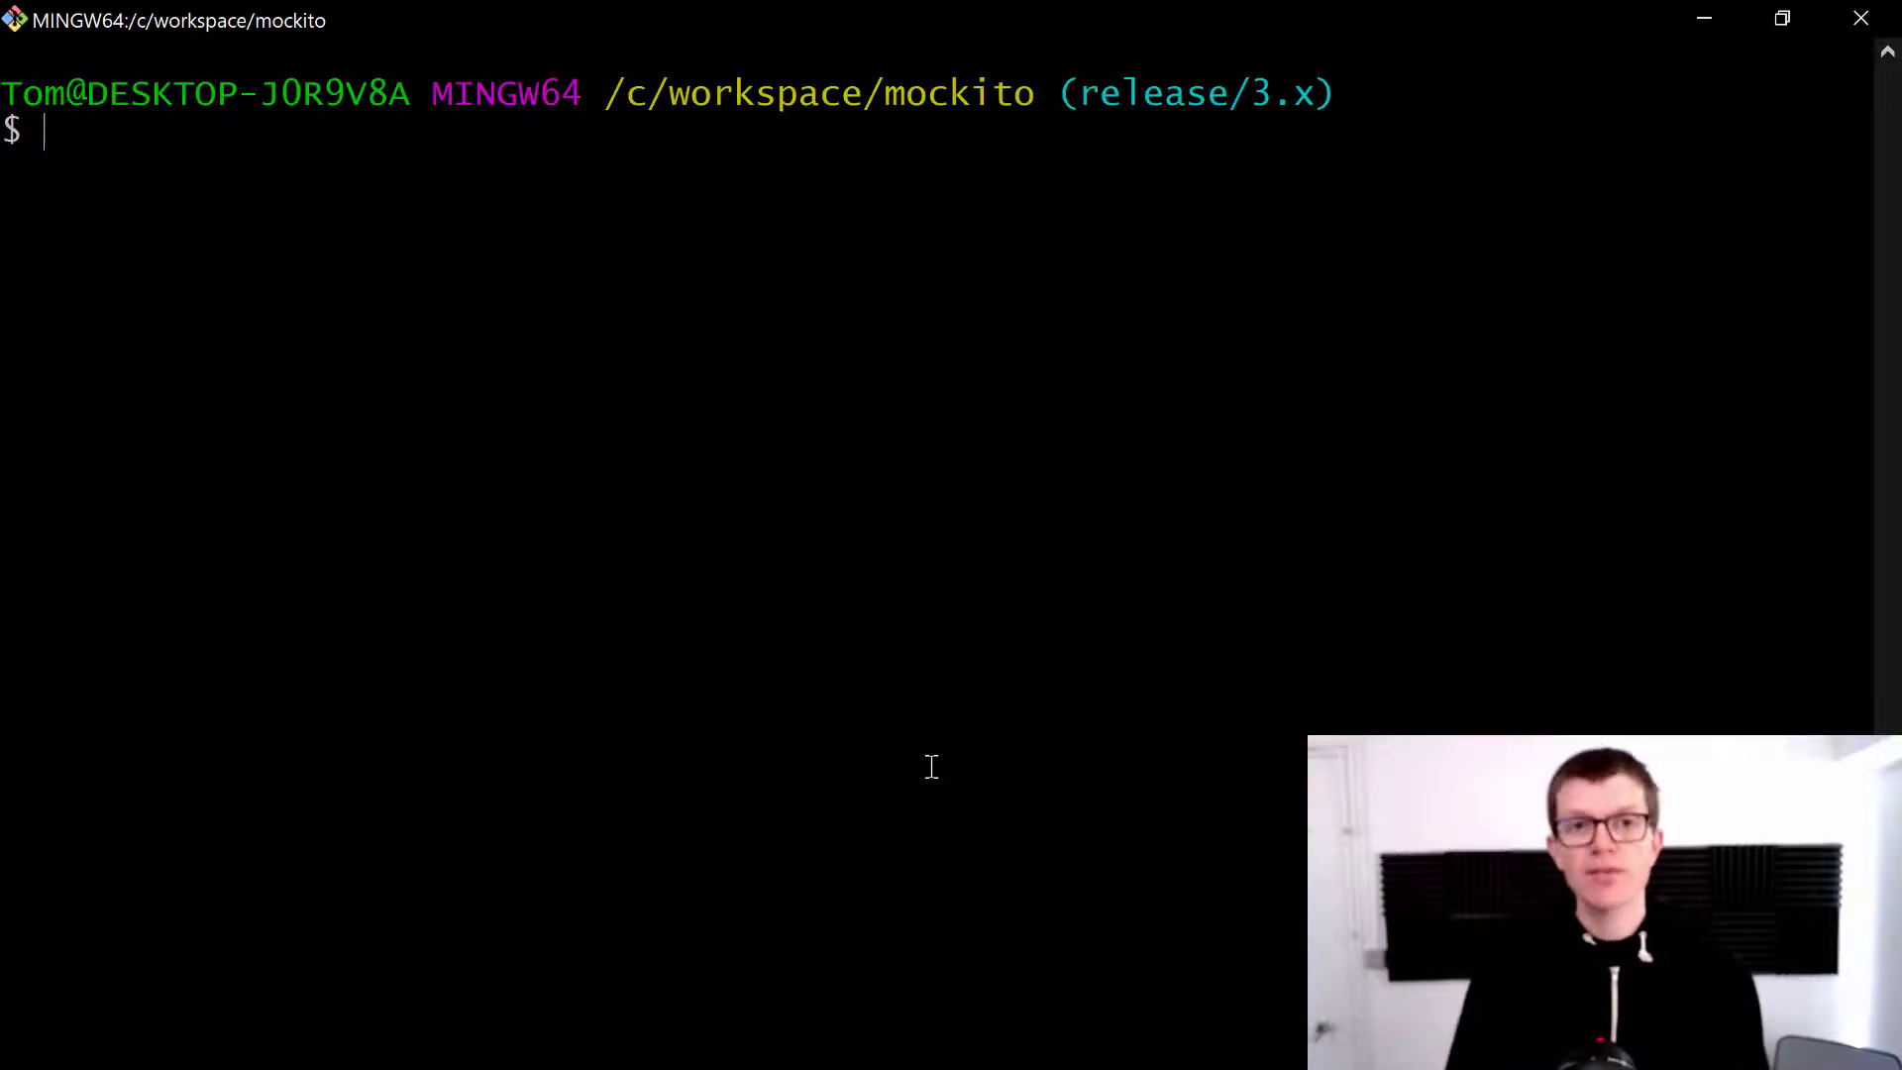
Run ./gradlew :cleanTest :test from the mockito project root in Git Bash.
{"action": "type", "text": "./gradlew :cleanTest :test"}
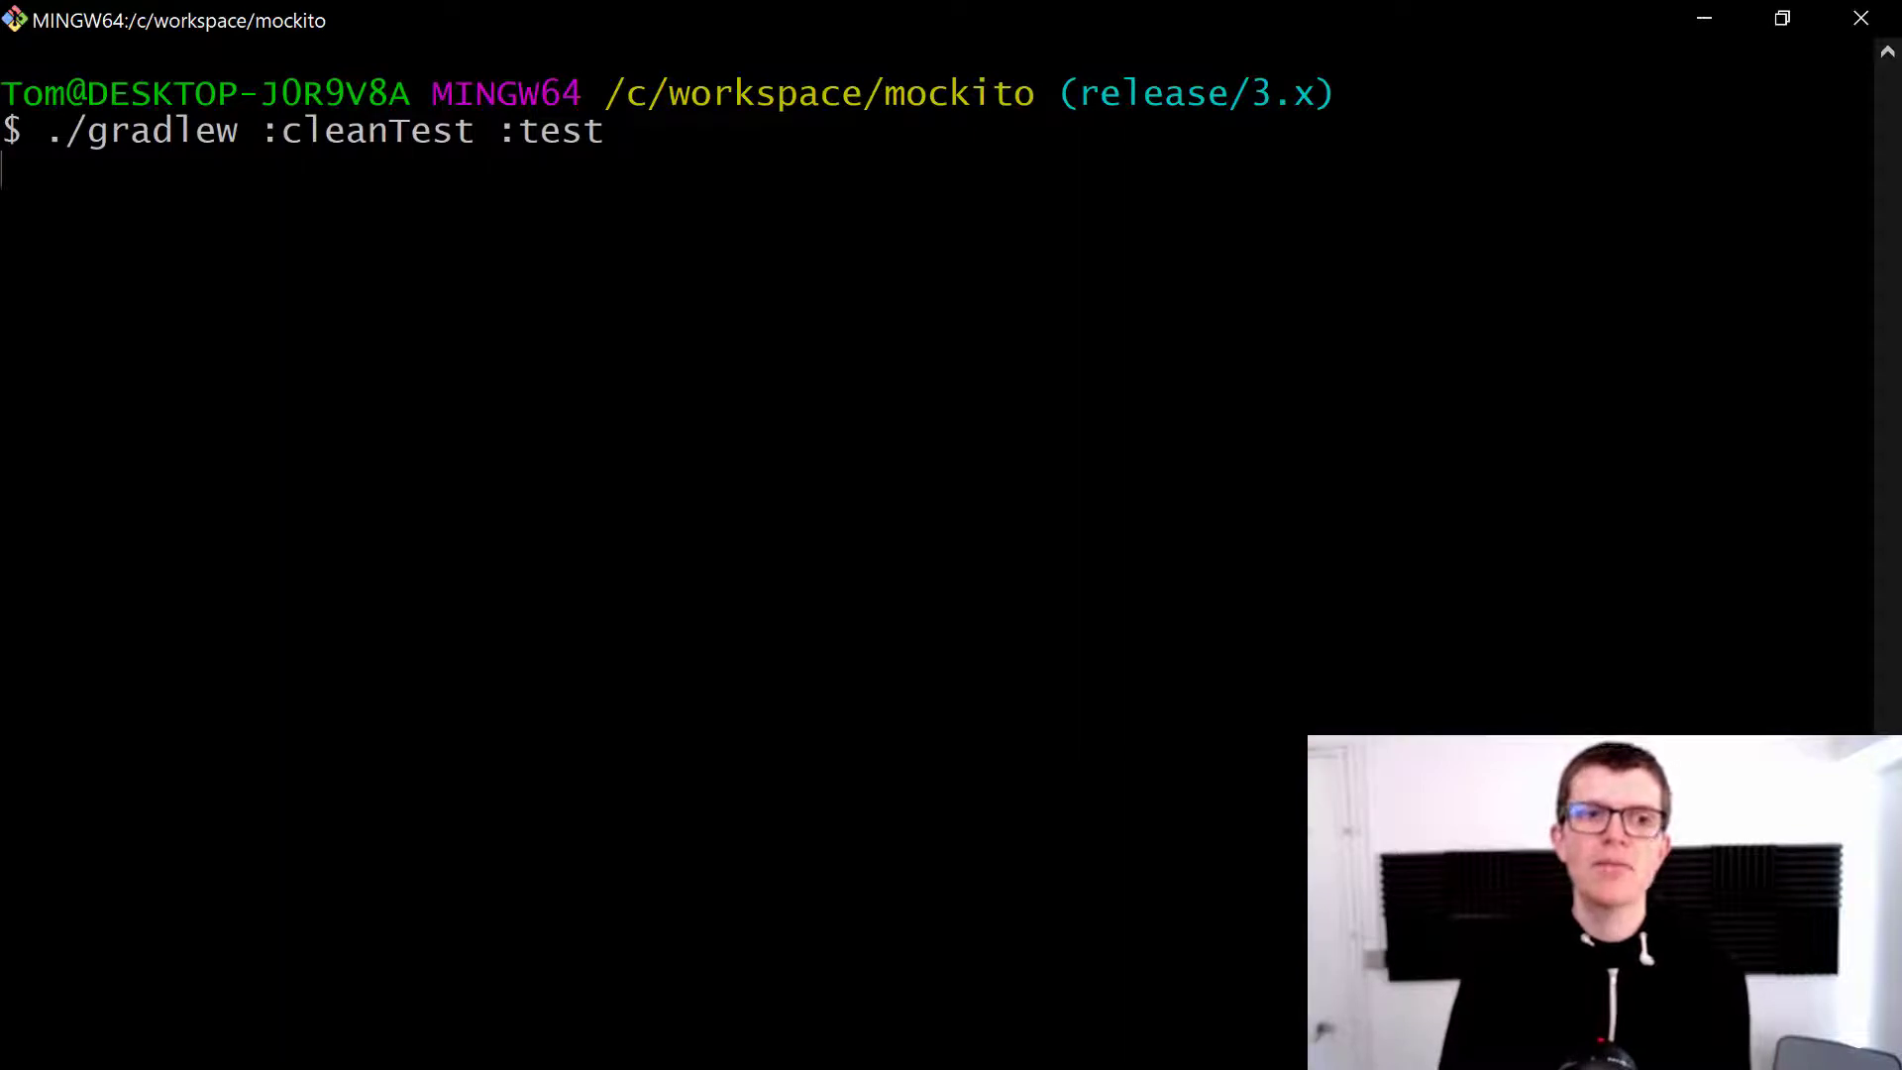
{"action": "key", "text": "Enter"}
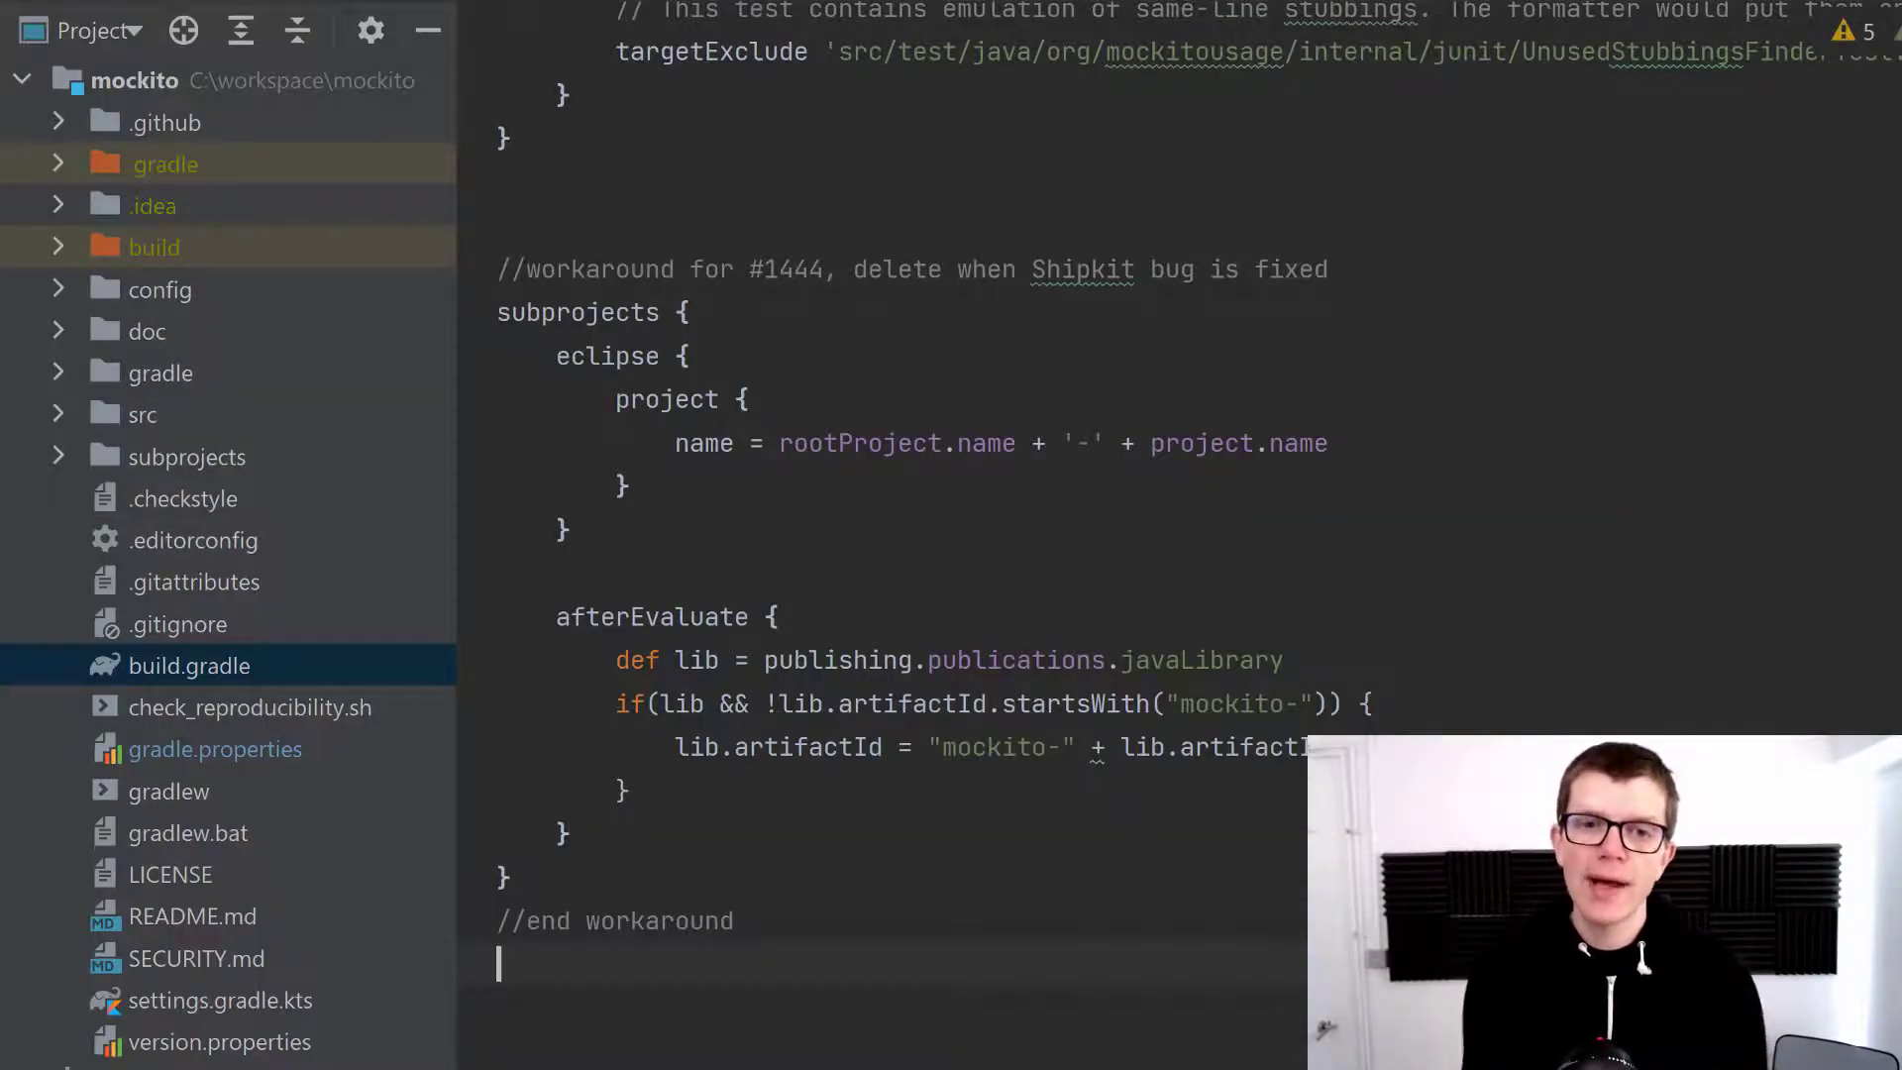
Append test { maxParallelForks 3 } to mockito's build.gradle and re-enter ./gradlew :cleanTest :test.
{"action": "type", "text": "test"}
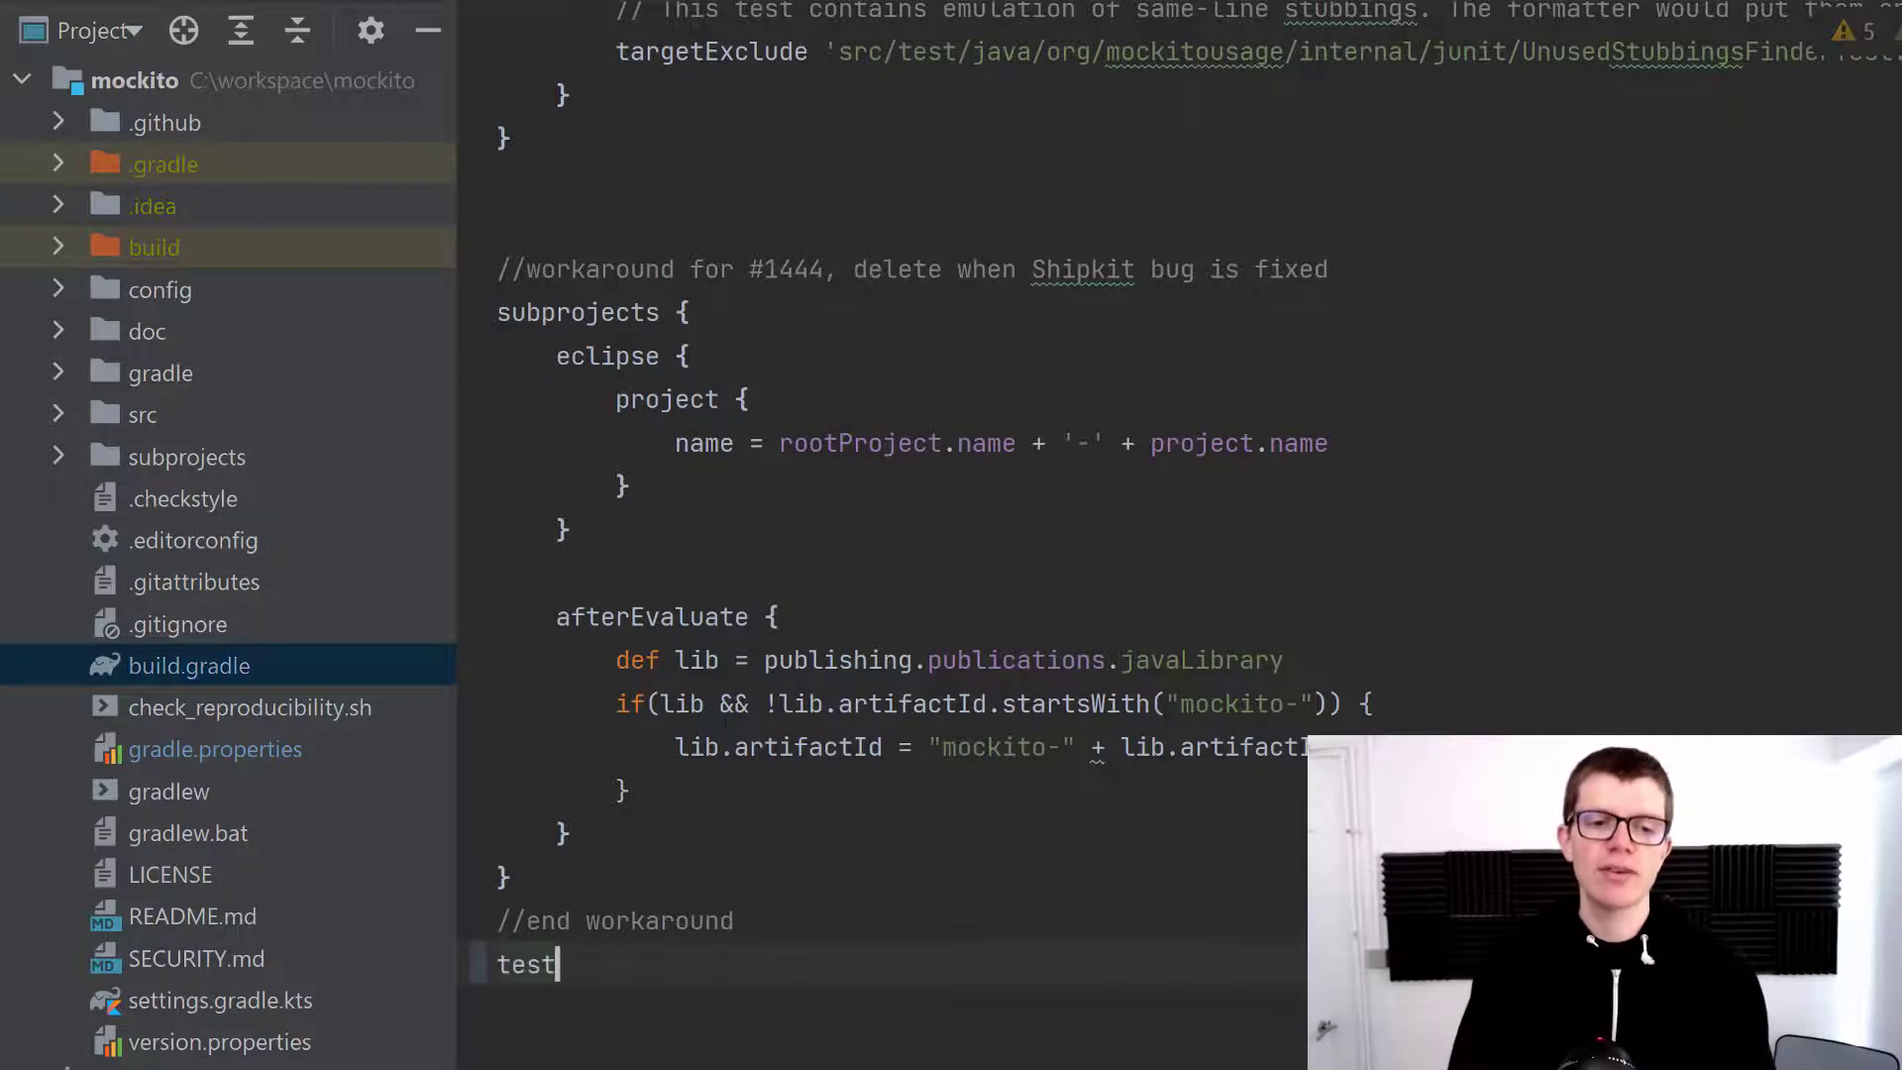
{"action": "type", "text": "{"}
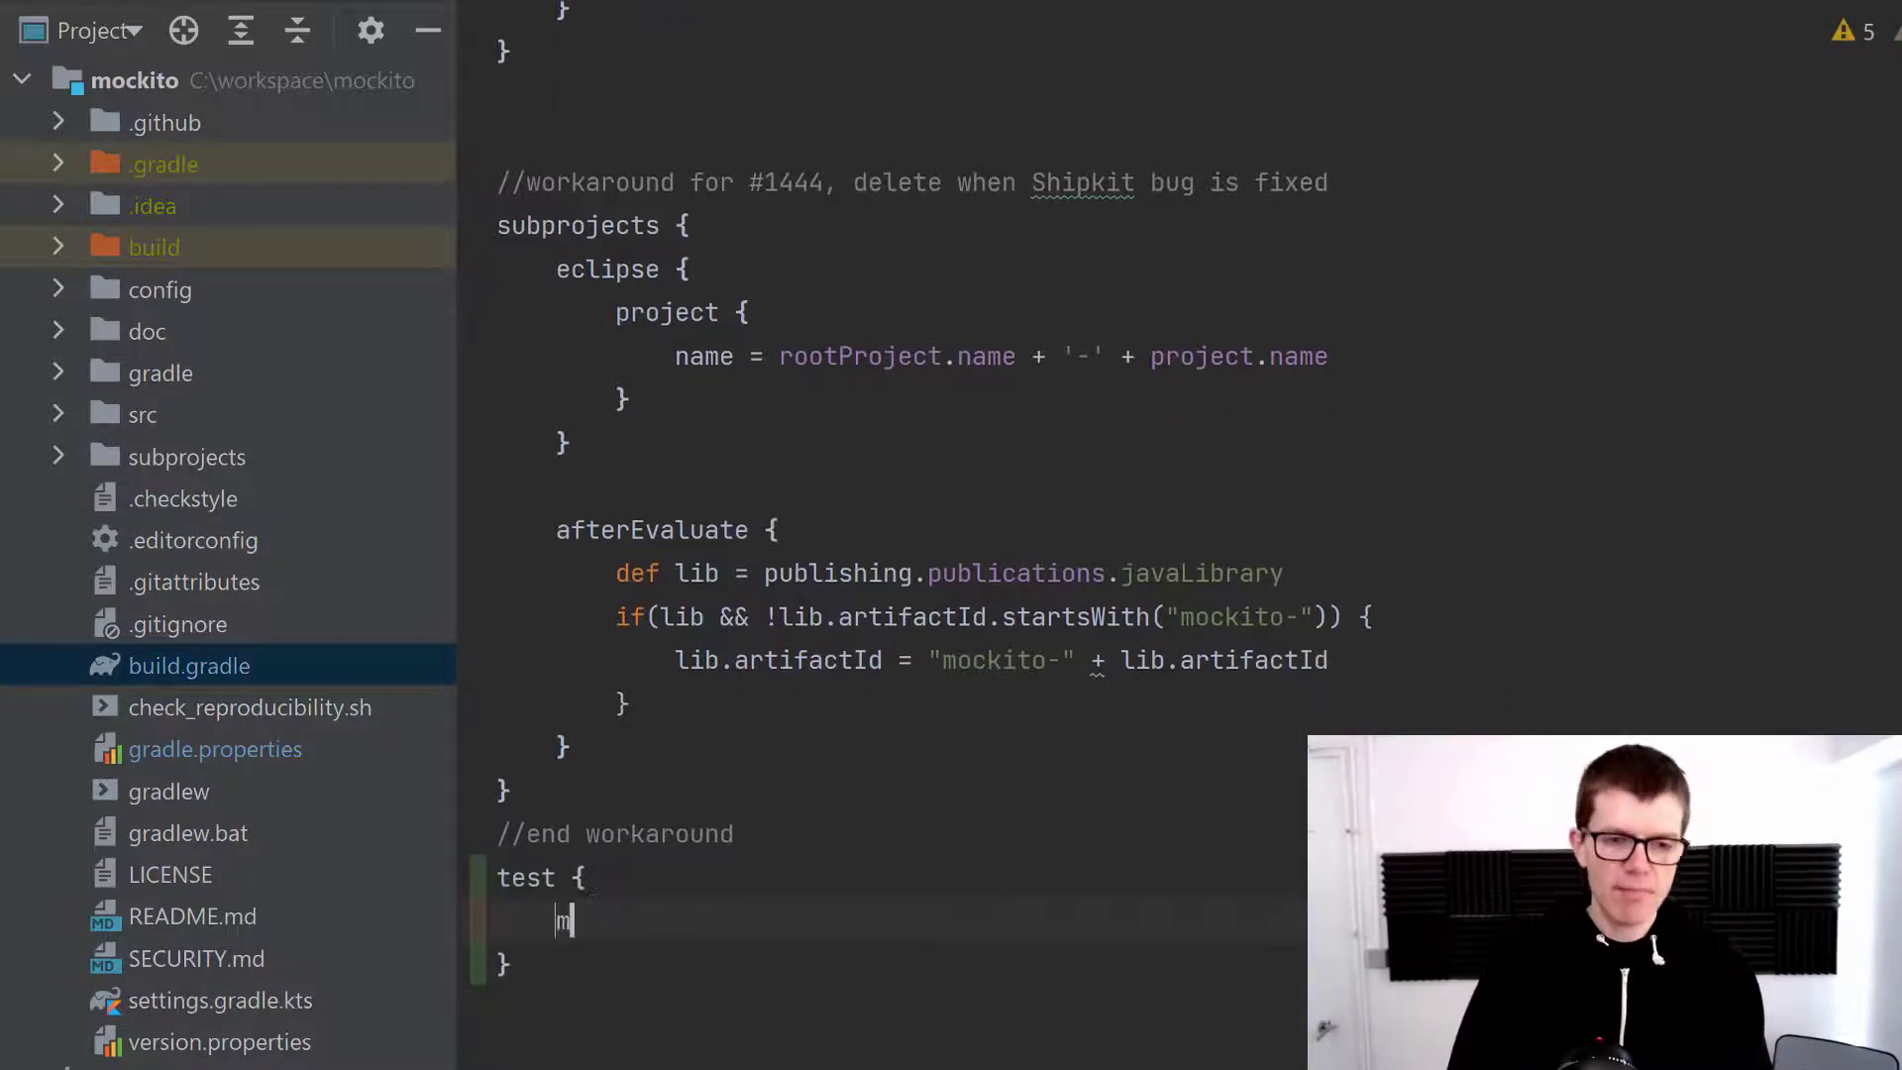
{"action": "type", "text": "maxParallelFo"}
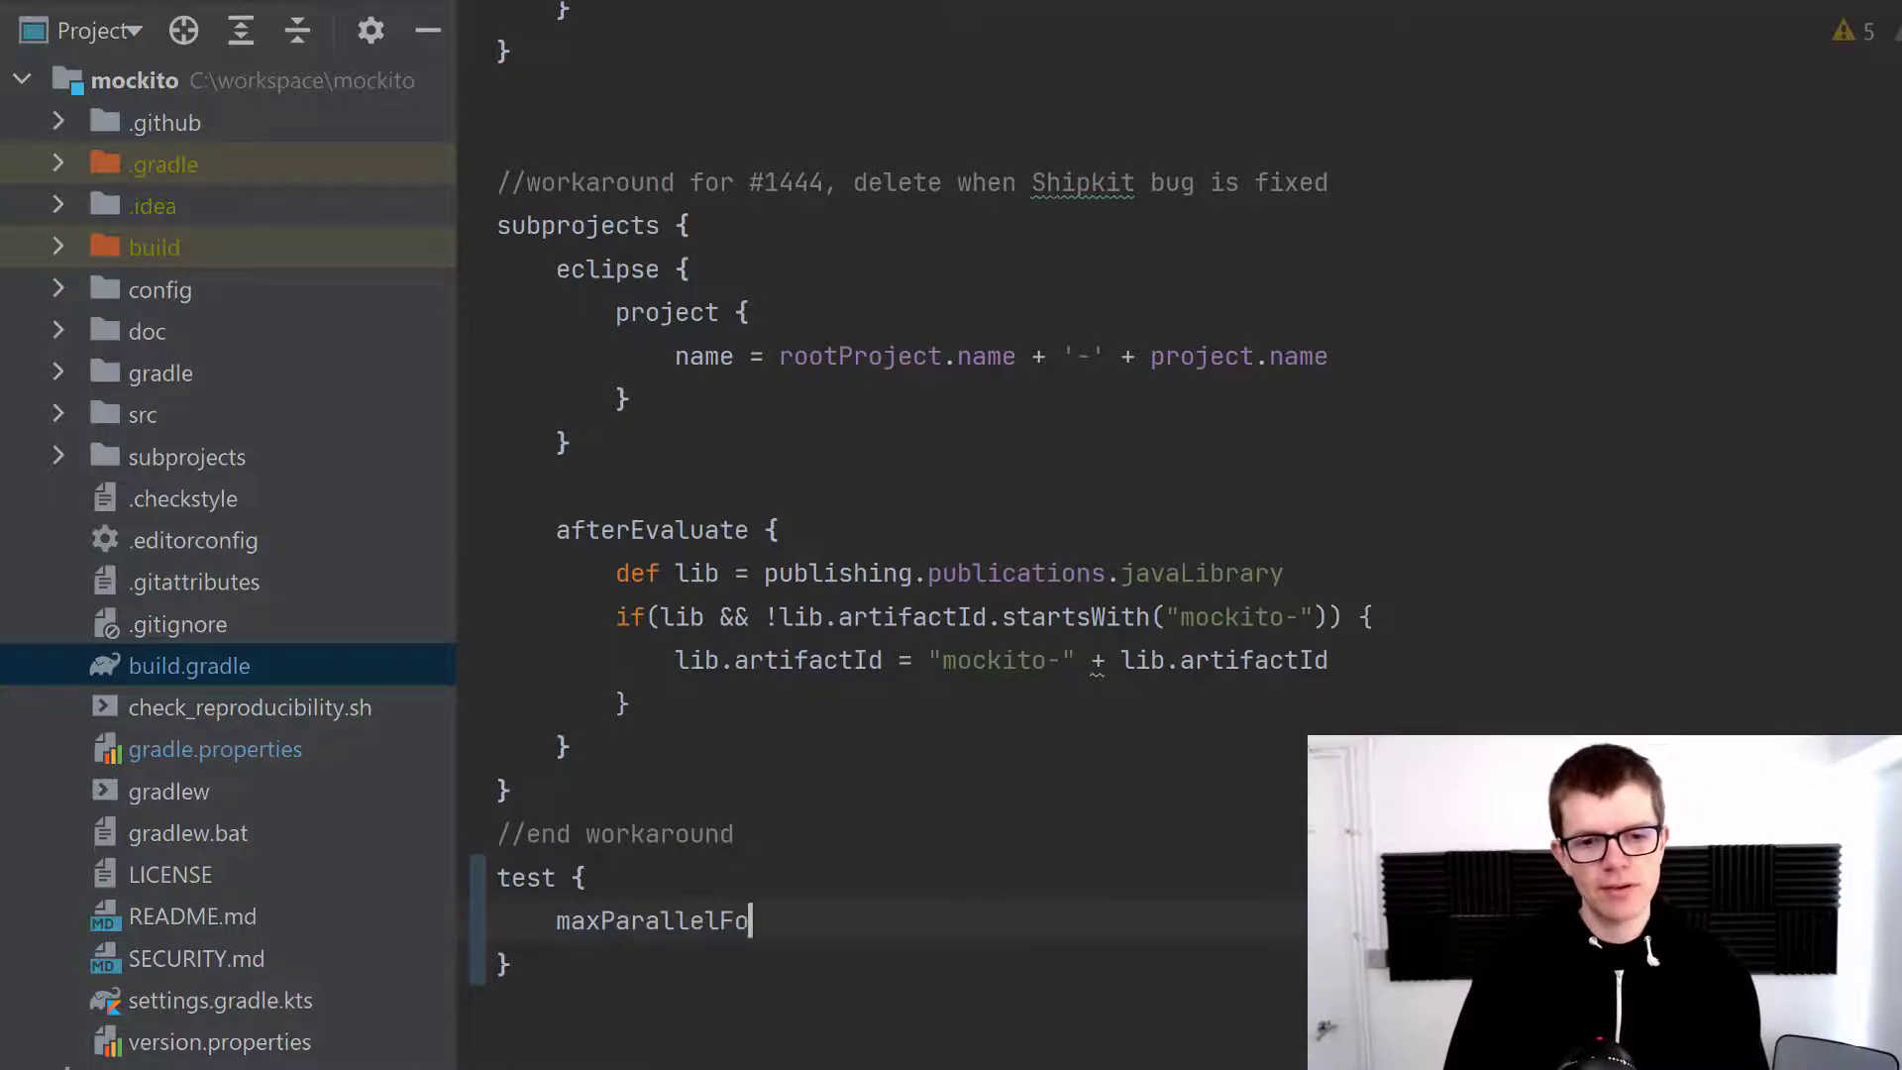
{"action": "type", "text": "rks 3"}
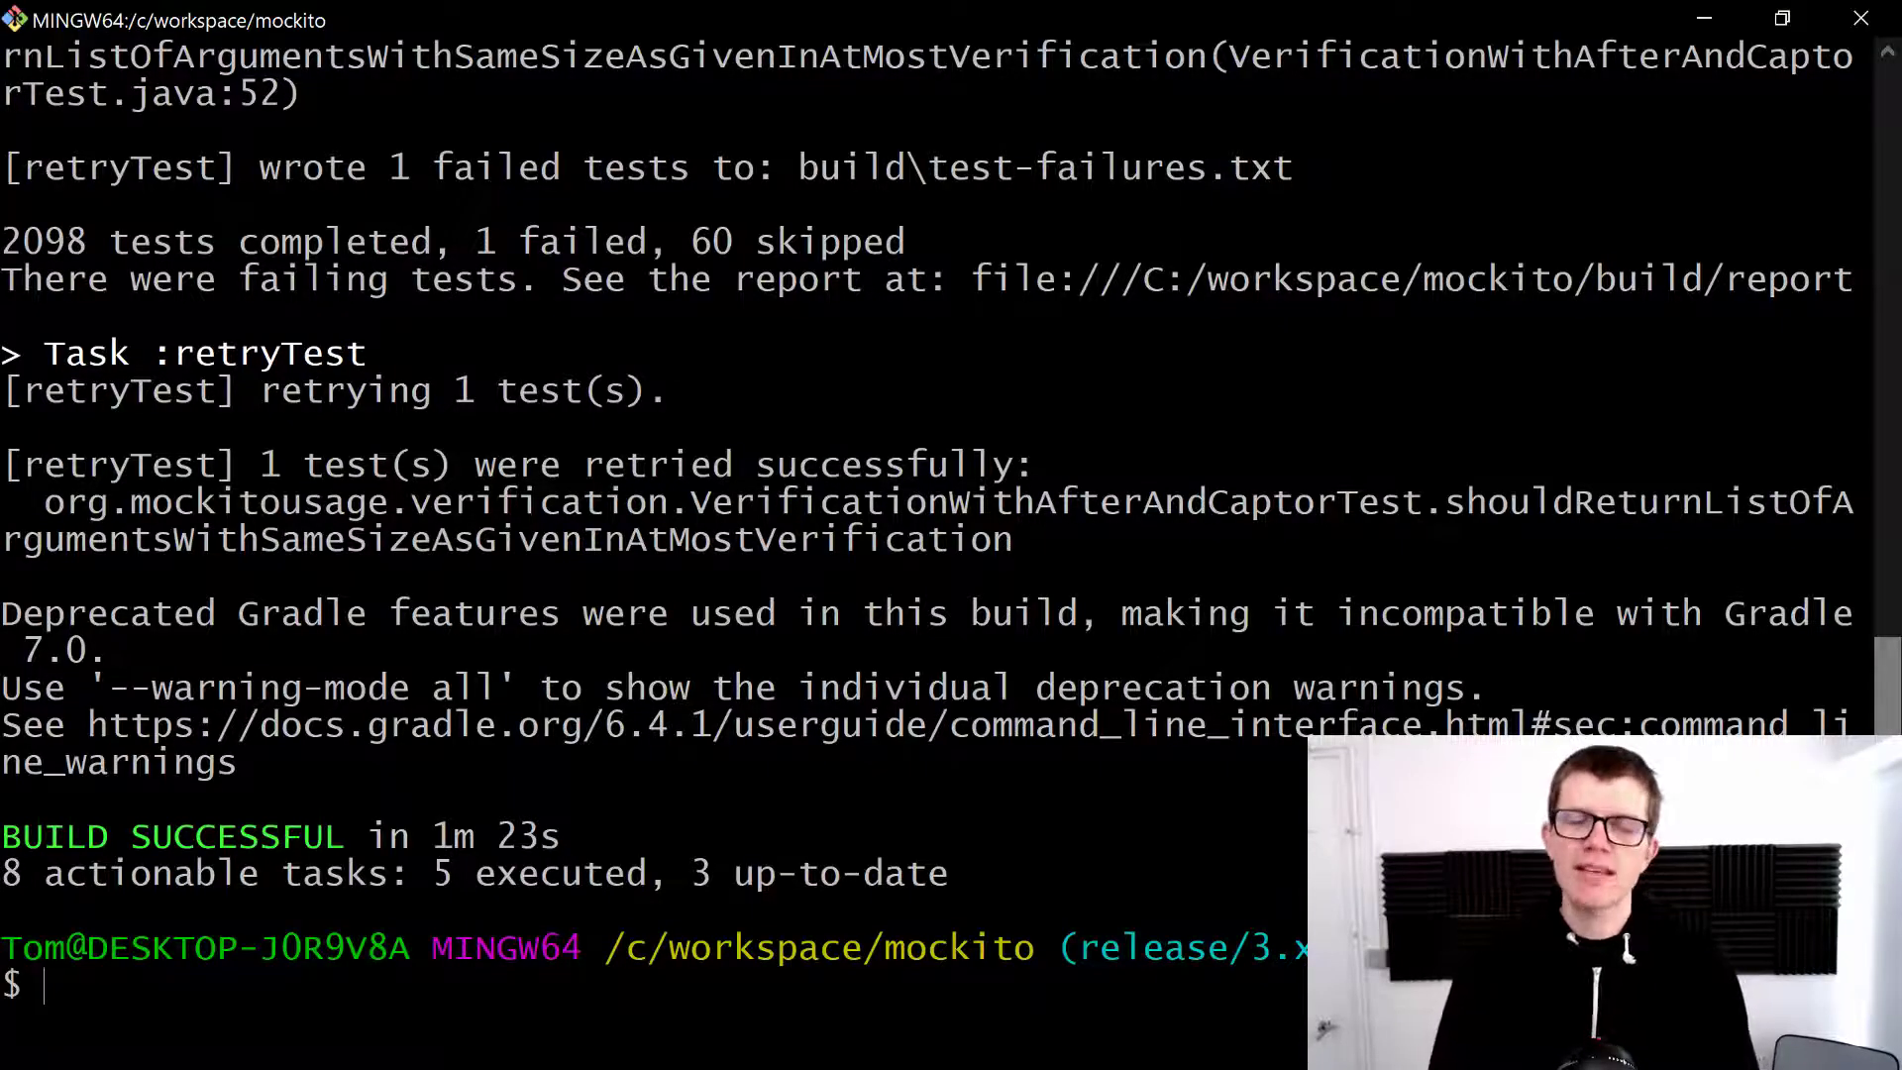
{"action": "type", "text": "./gradlew :cleanTest :test"}
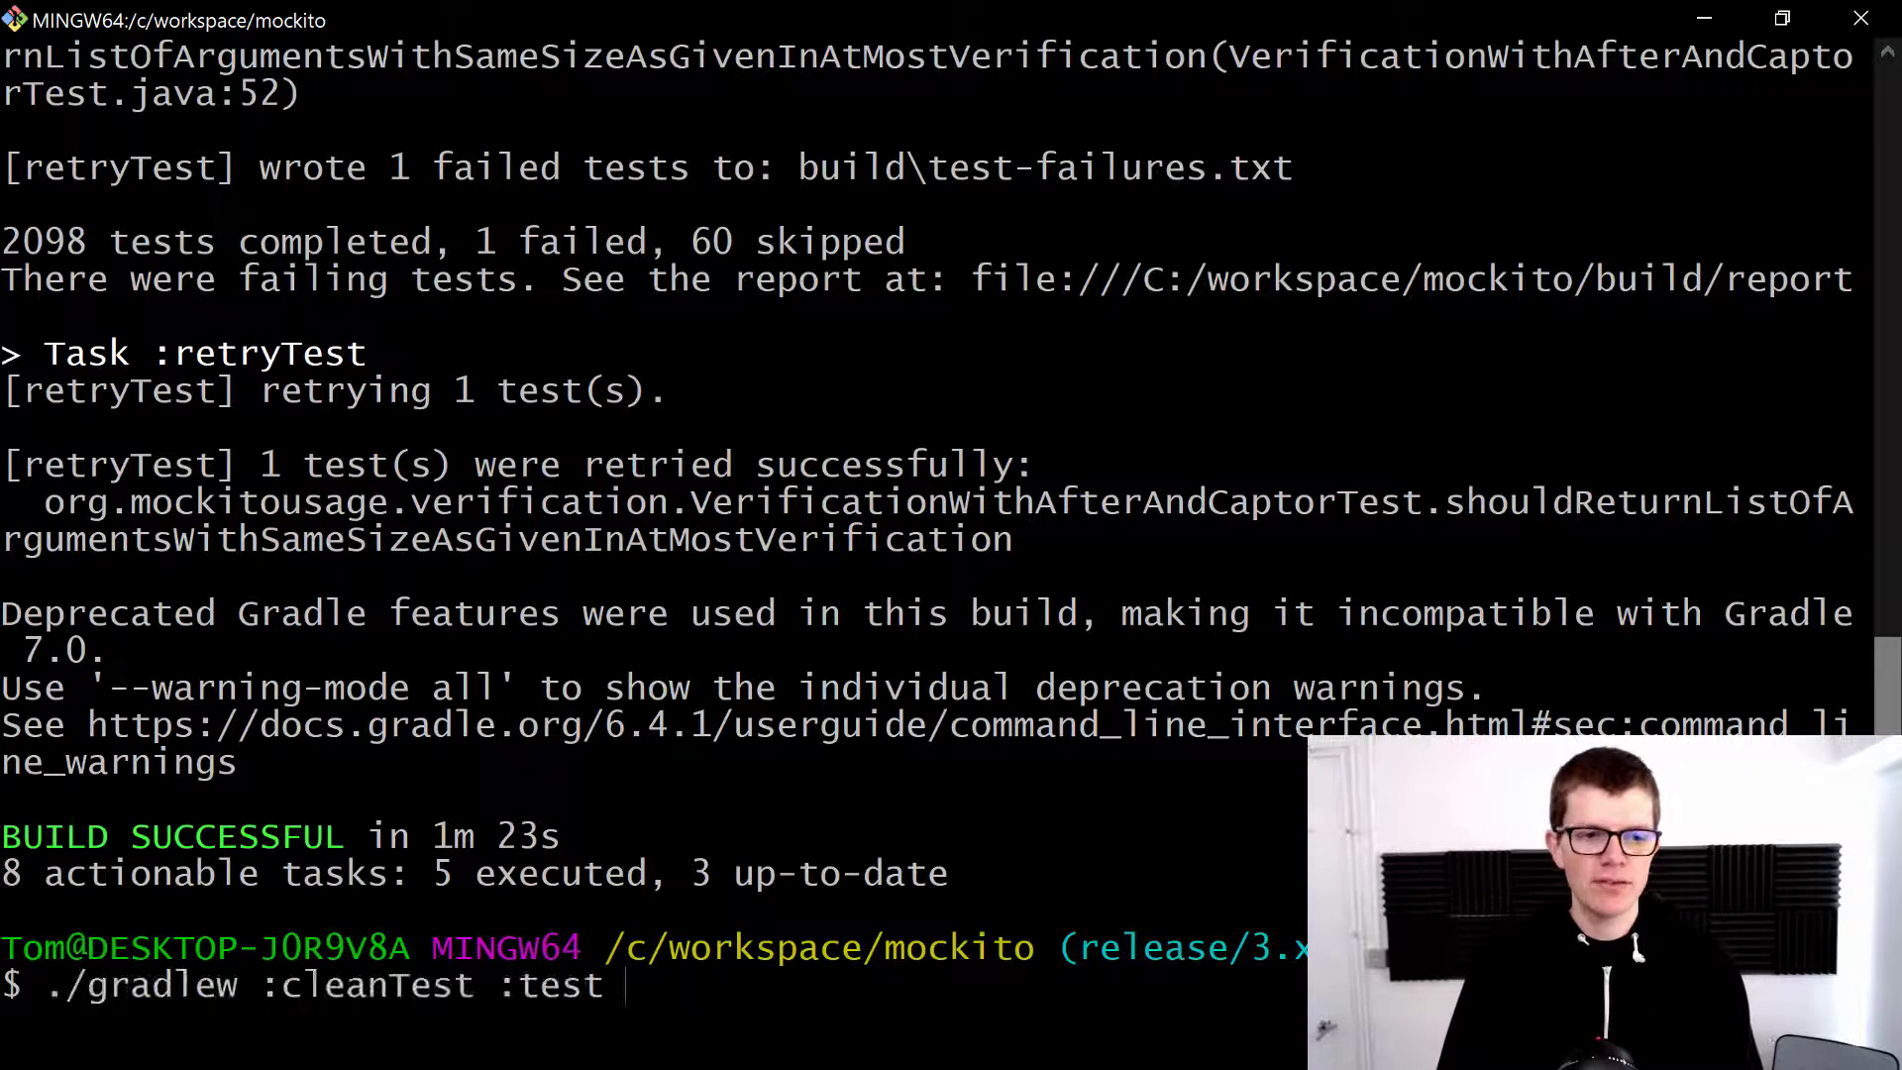